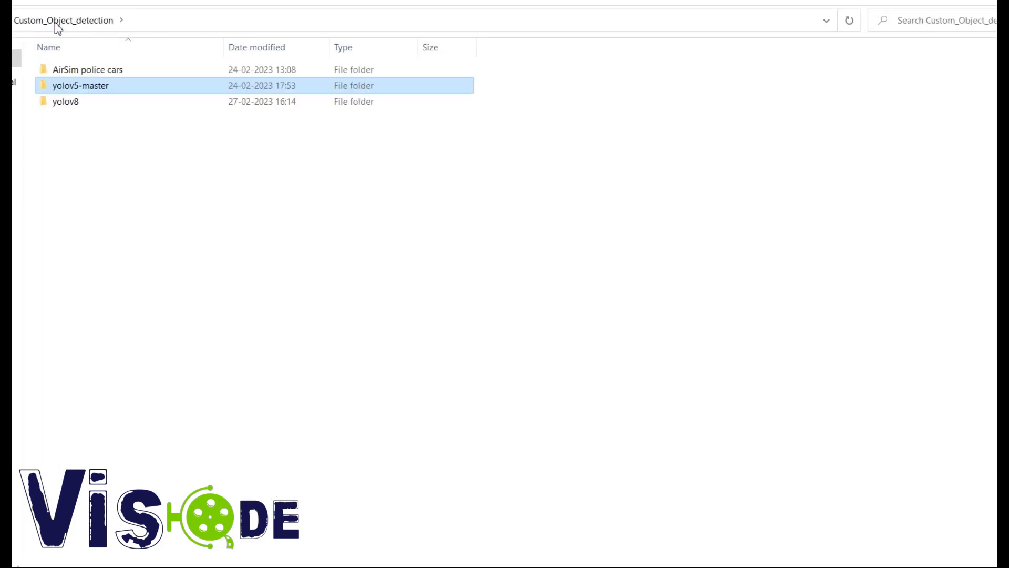
Browse the AirSim police cars train images, then return to Custom_Object_detection.
double_click(88, 70)
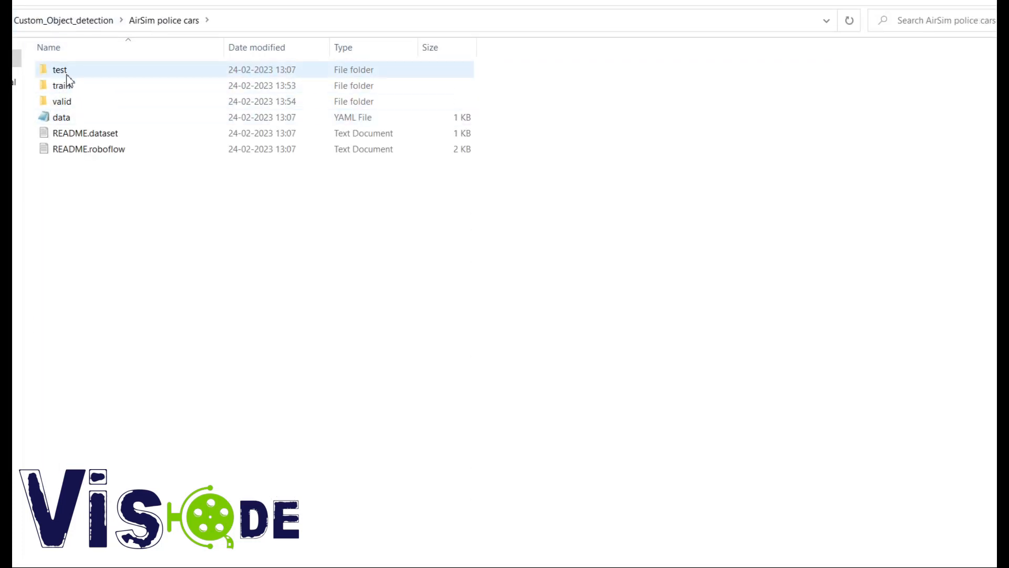
double_click(61, 85)
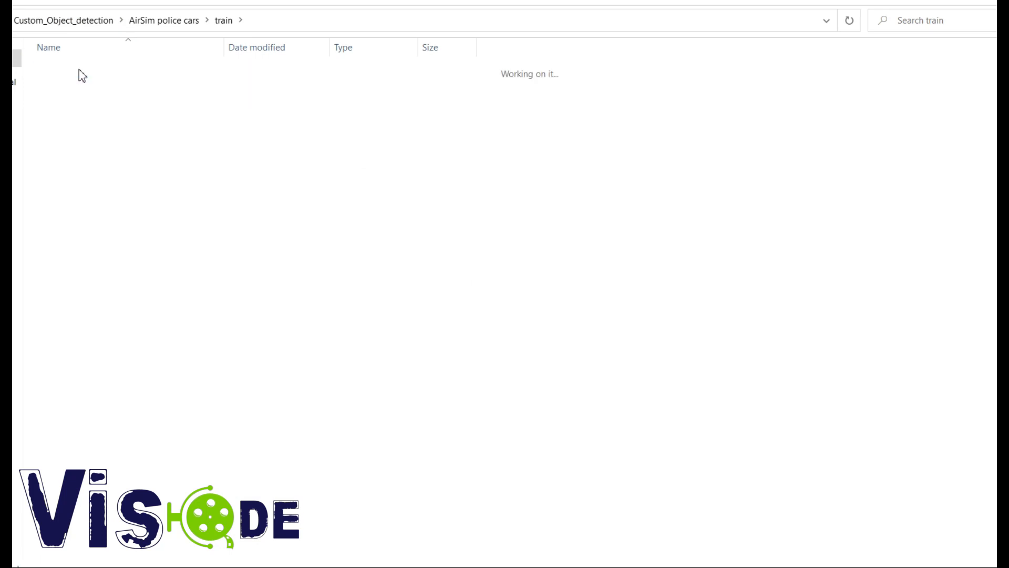
left_click(261, 20)
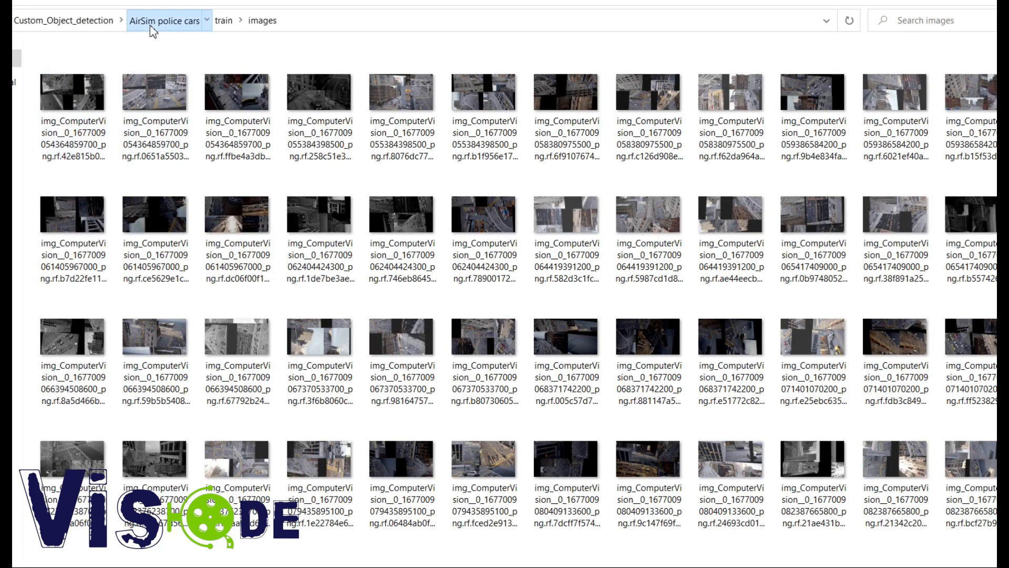
left_click(65, 20)
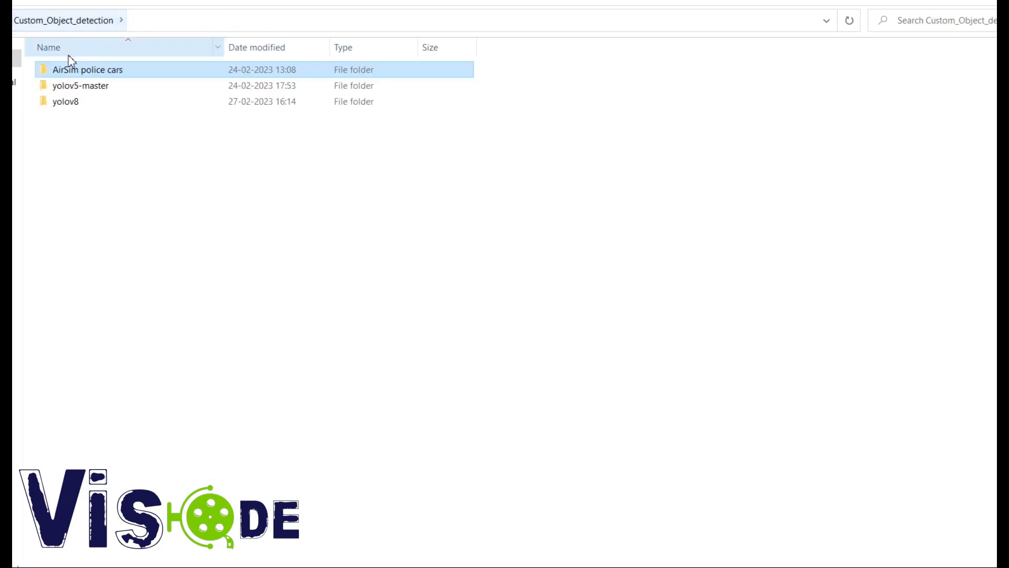
Go into yolov5-master's runs/detect results folder showing exp and exp2.
double_click(78, 85)
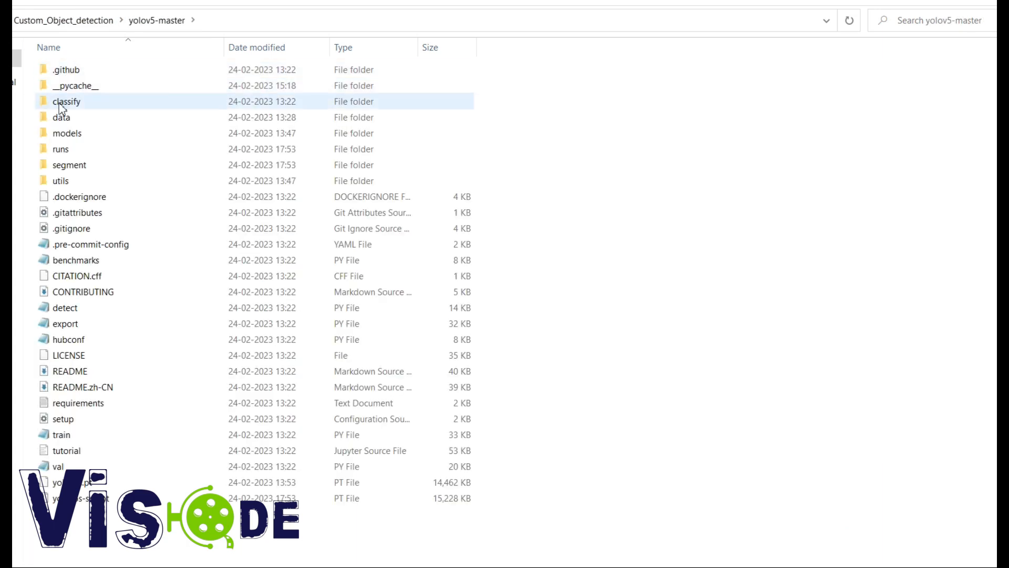
double_click(60, 148)
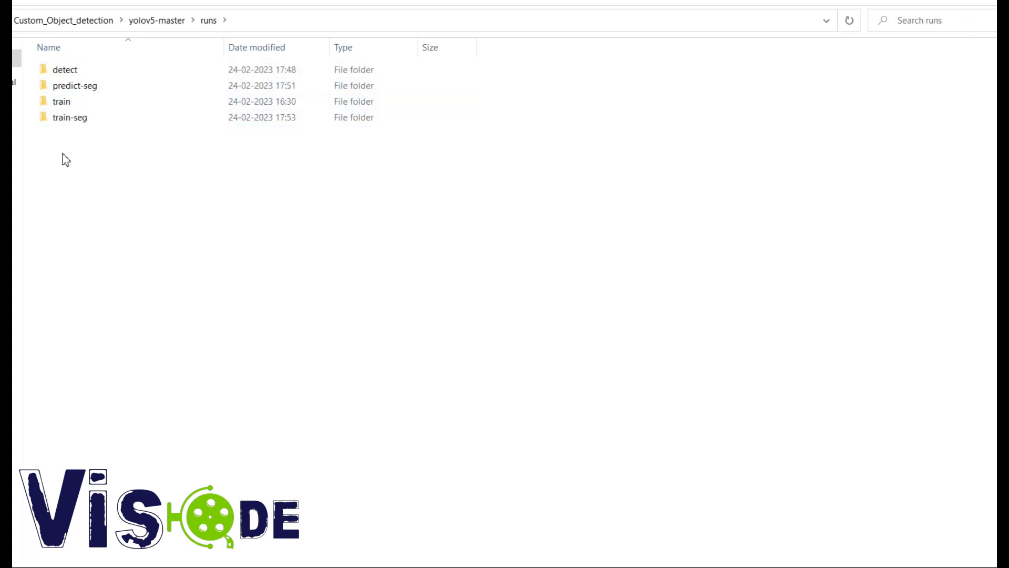
double_click(63, 70)
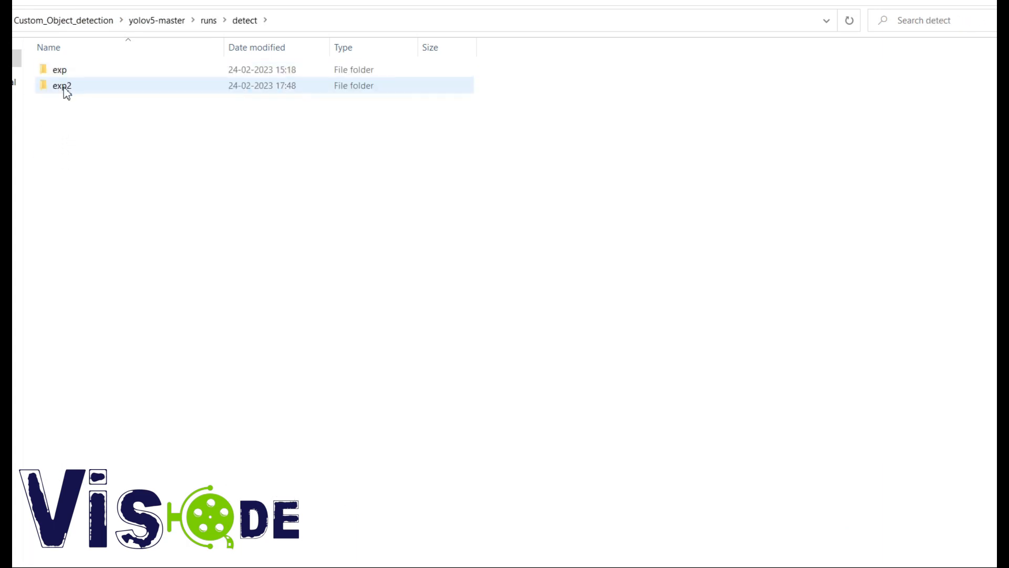
View an exp2 detection image of boxed police cars in Photos, then close the viewer.
double_click(60, 85)
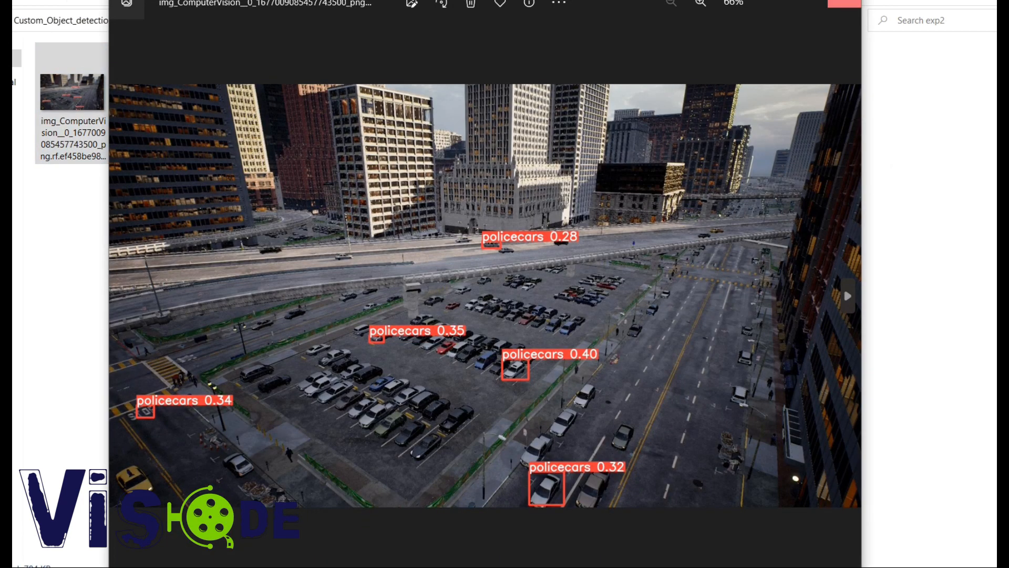
left_click(848, 295)
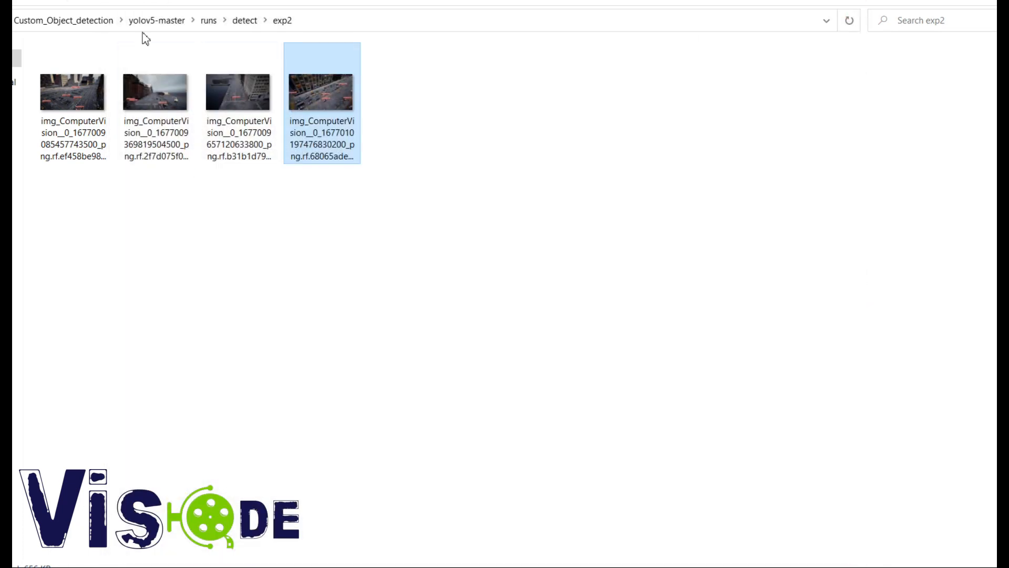
Inspect runs/train/exp4's weights folder holding best.pt and last.pt.
left_click(155, 20)
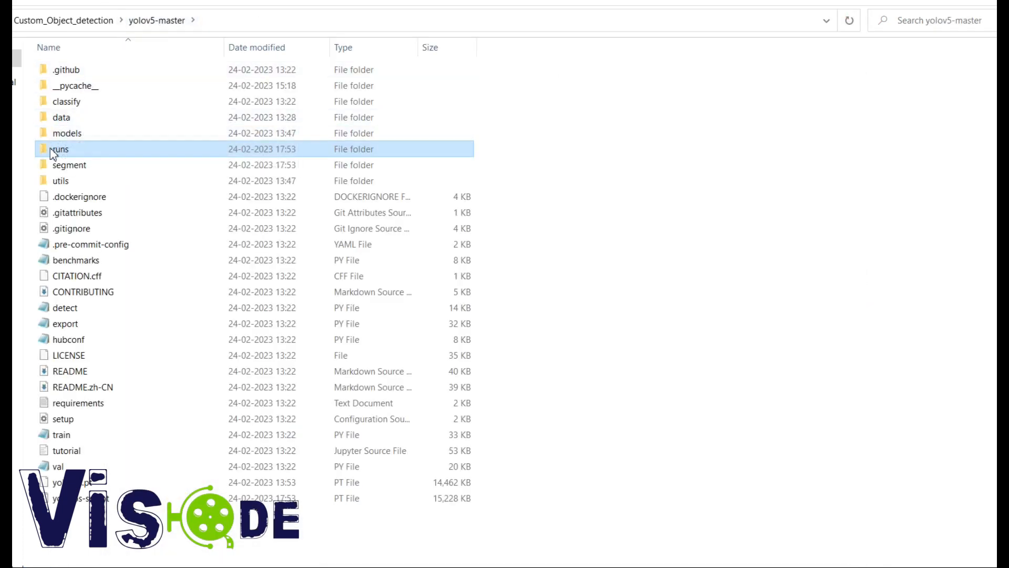
double_click(61, 149)
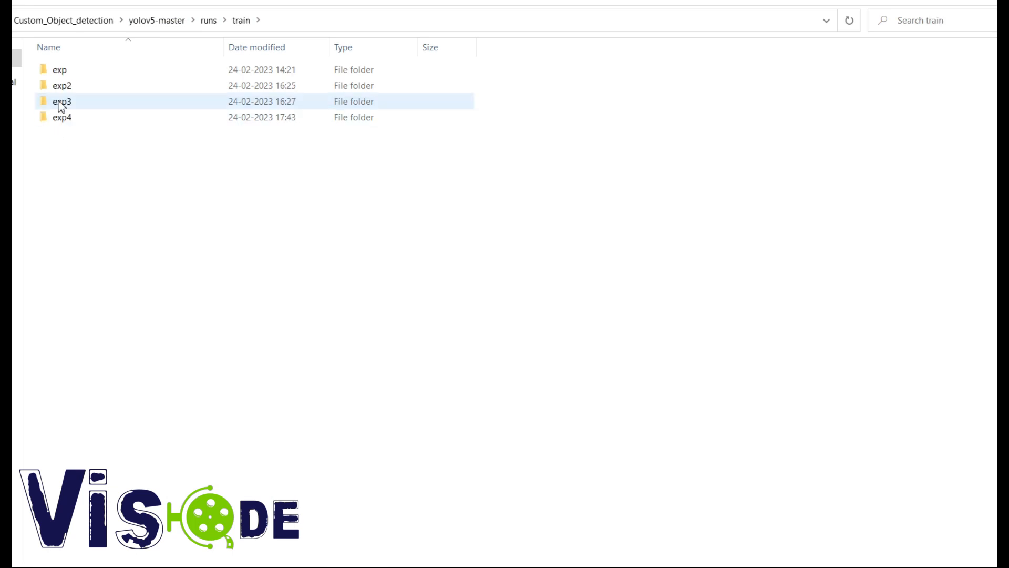
double_click(61, 118)
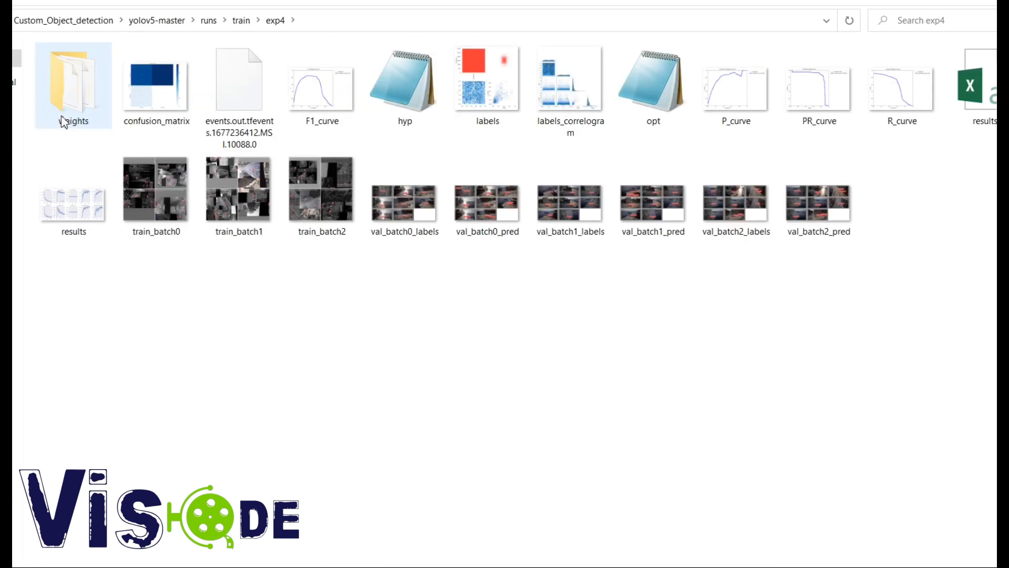
double_click(70, 80)
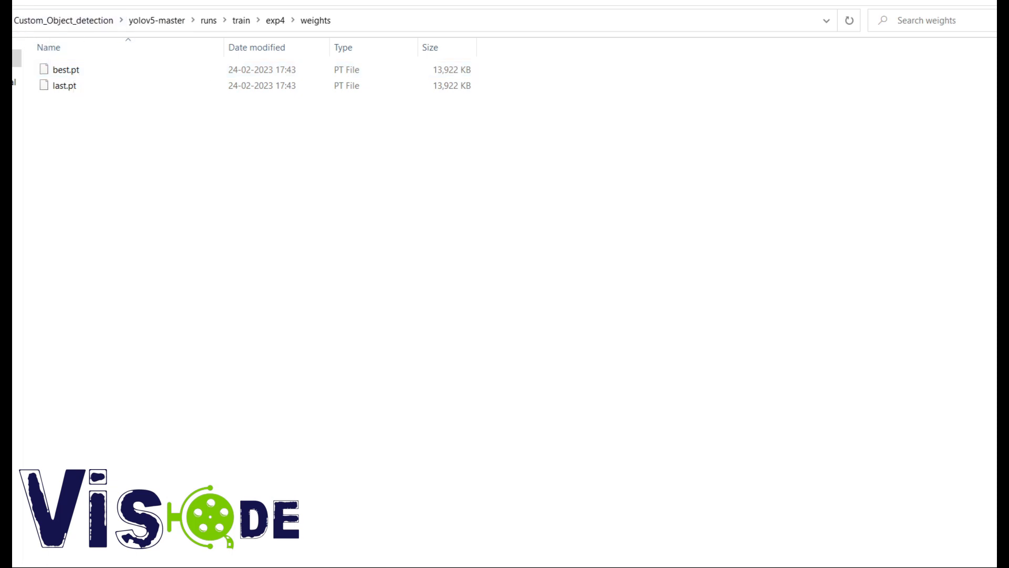
left_click(240, 20)
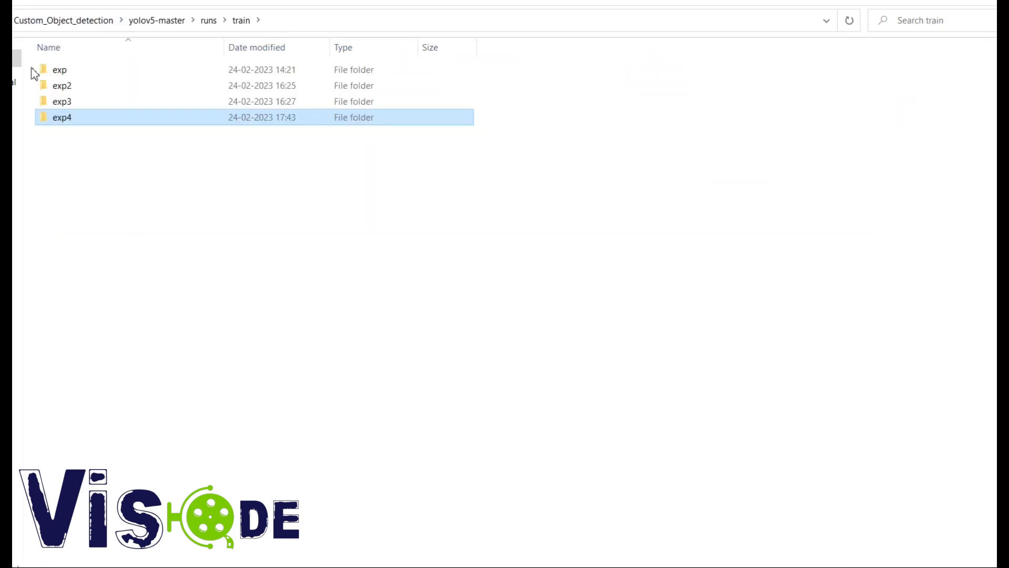
double_click(62, 116)
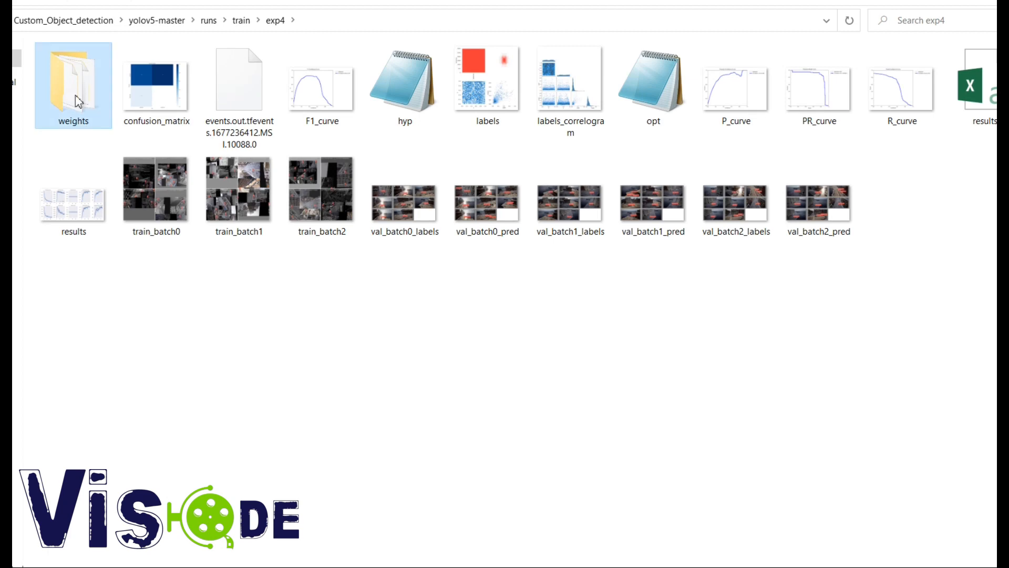
Check best.pt's file properties and dismiss the dialog.
right_click(58, 69)
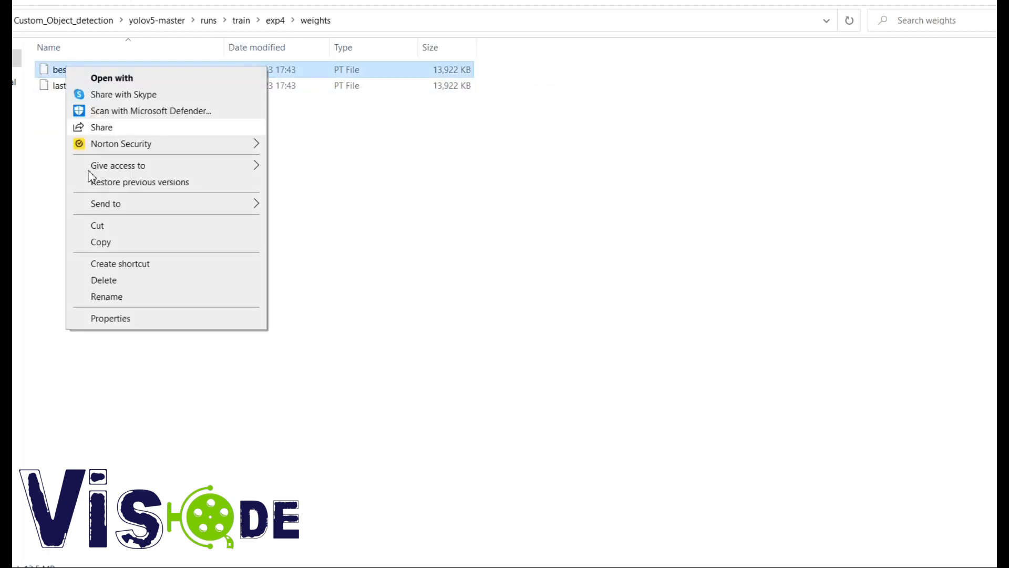
left_click(111, 318)
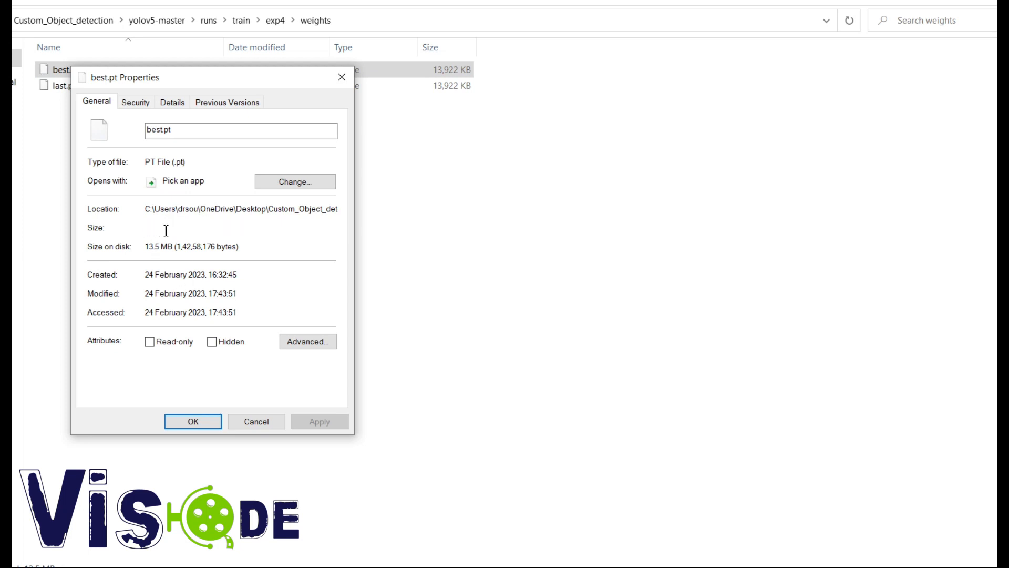
left_click(191, 422)
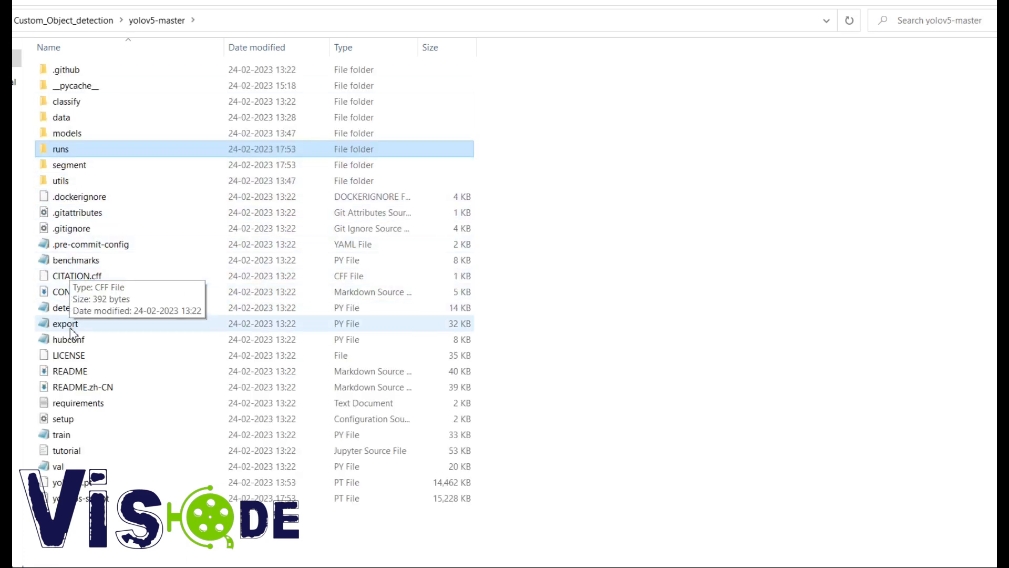
Read export.py's export-format table in Notepad, noting the TFLite yolov5s.tflite row.
double_click(64, 322)
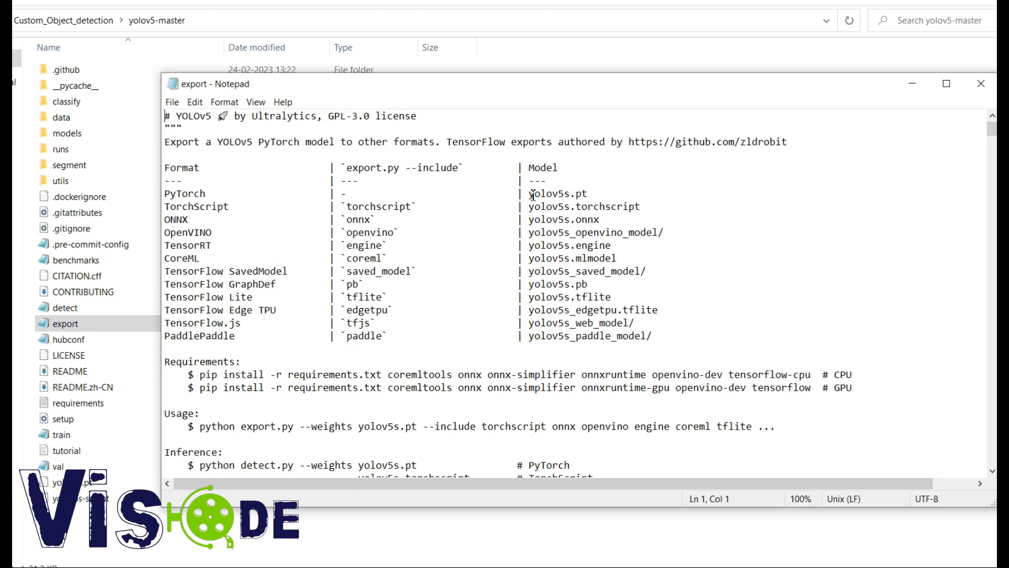
left_click_drag(552, 193, 658, 309)
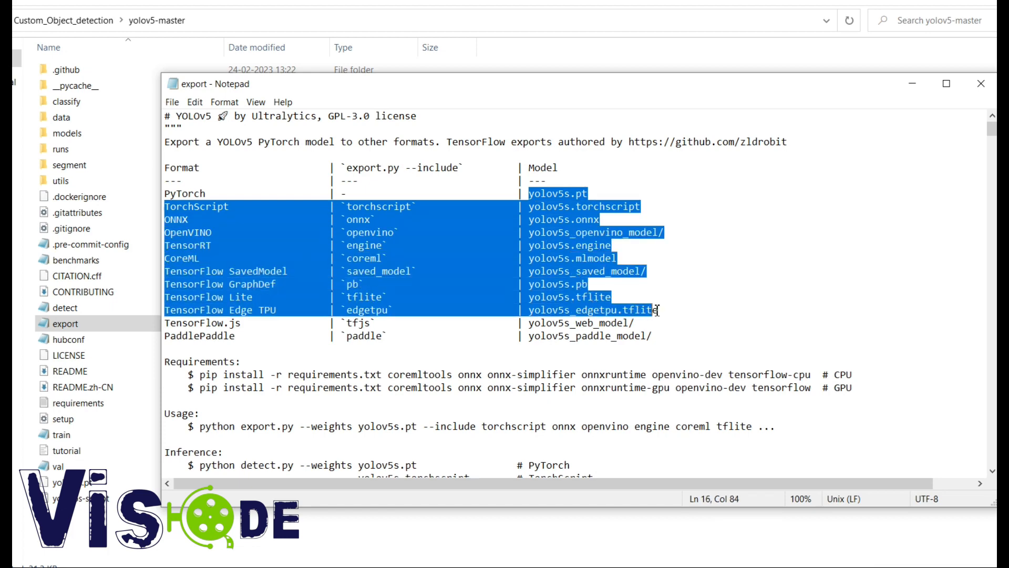
left_click(631, 297)
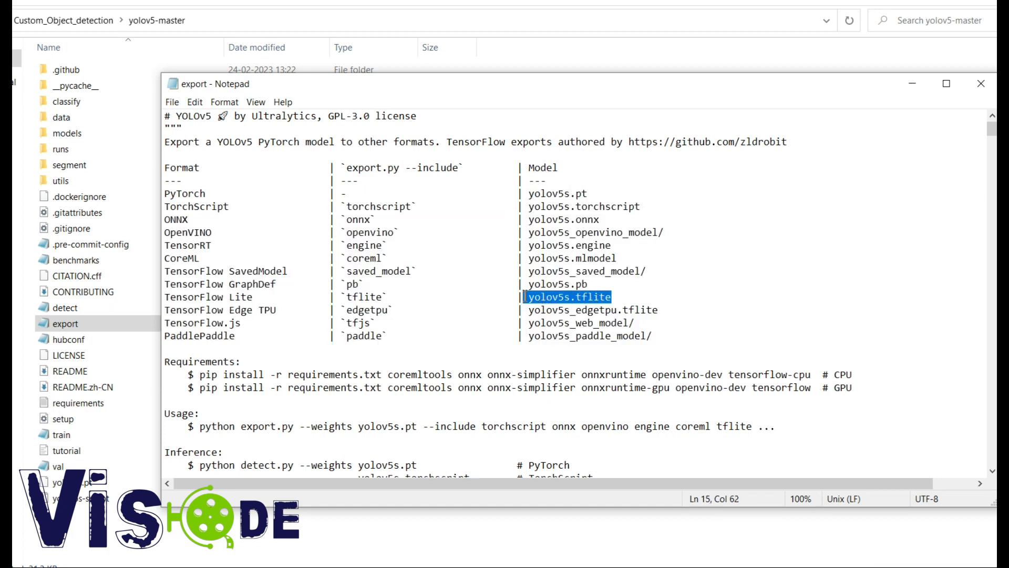
left_click(647, 271)
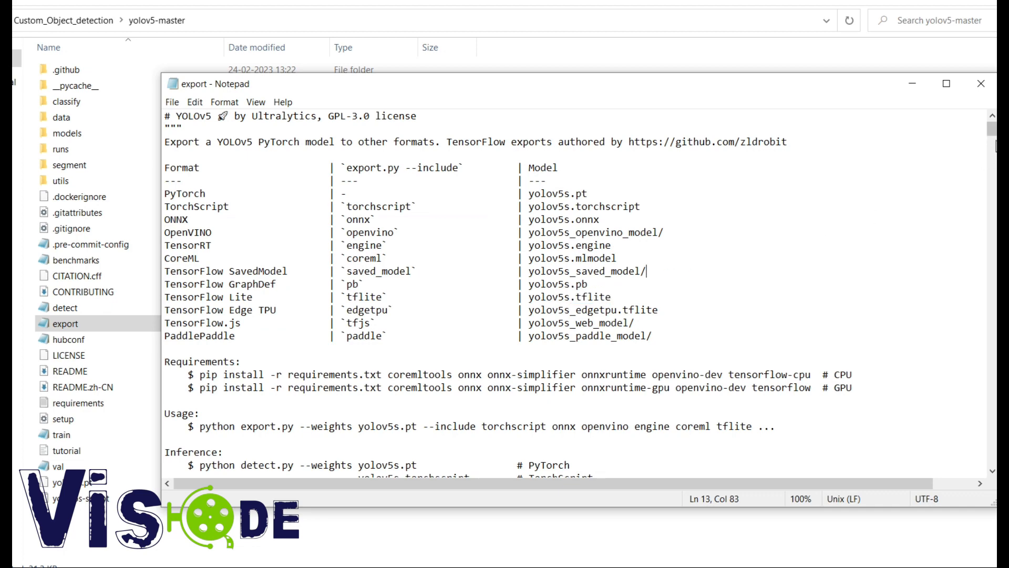
scroll("down", 3)
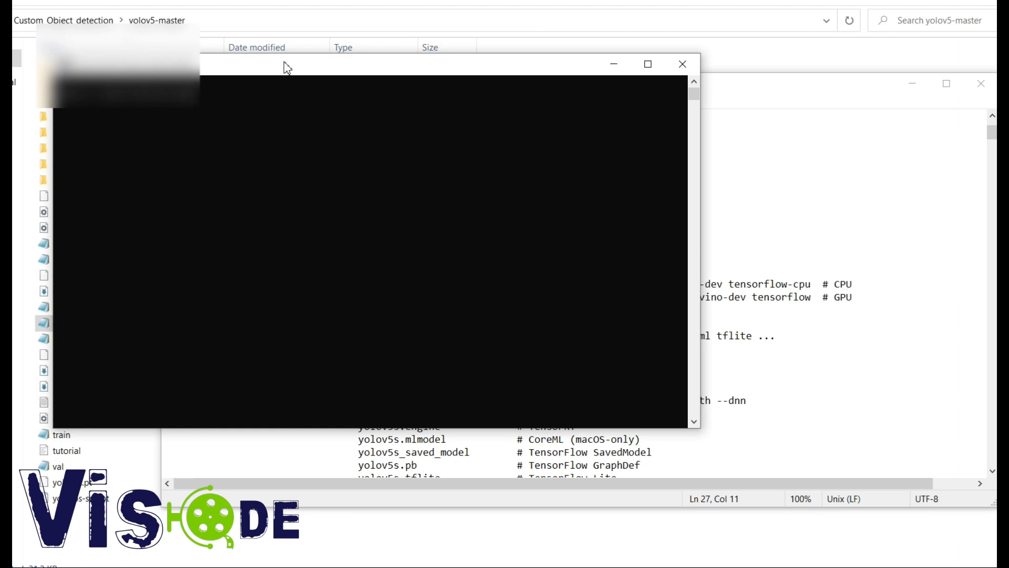
Activate the torch-gpu conda environment and cd into the yolov5-master folder.
type("activa")
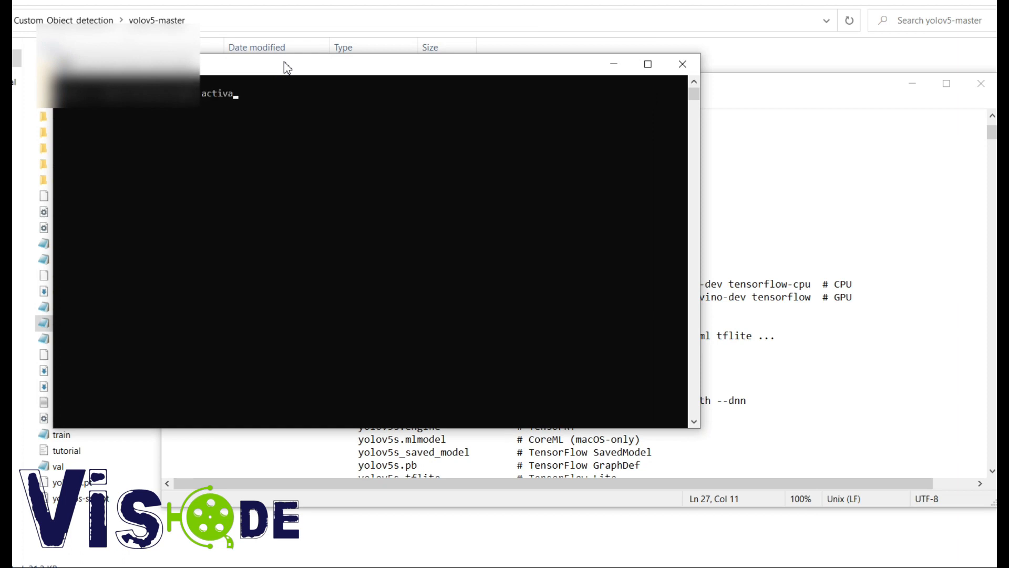
type("te")
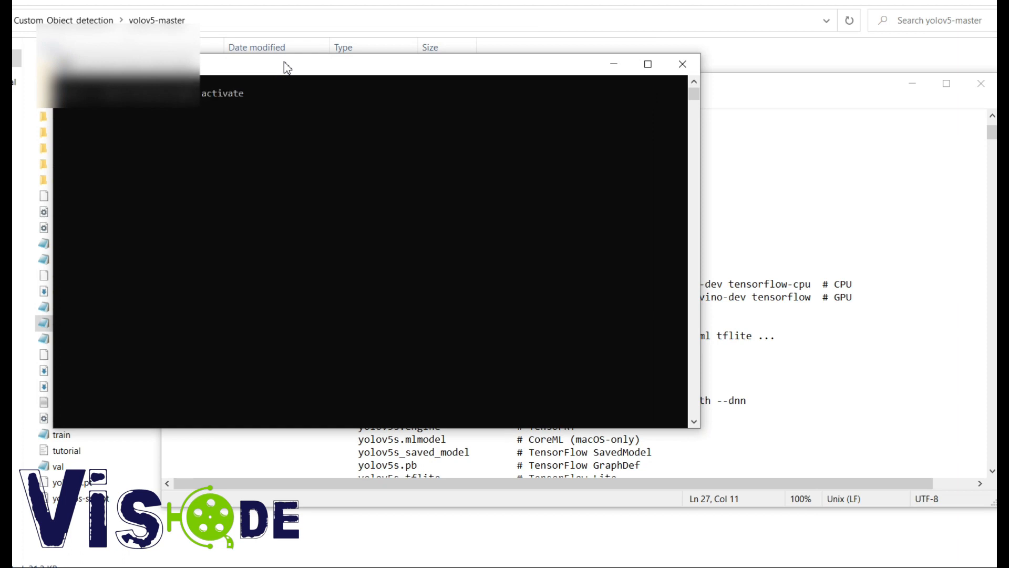
type("torchgpu")
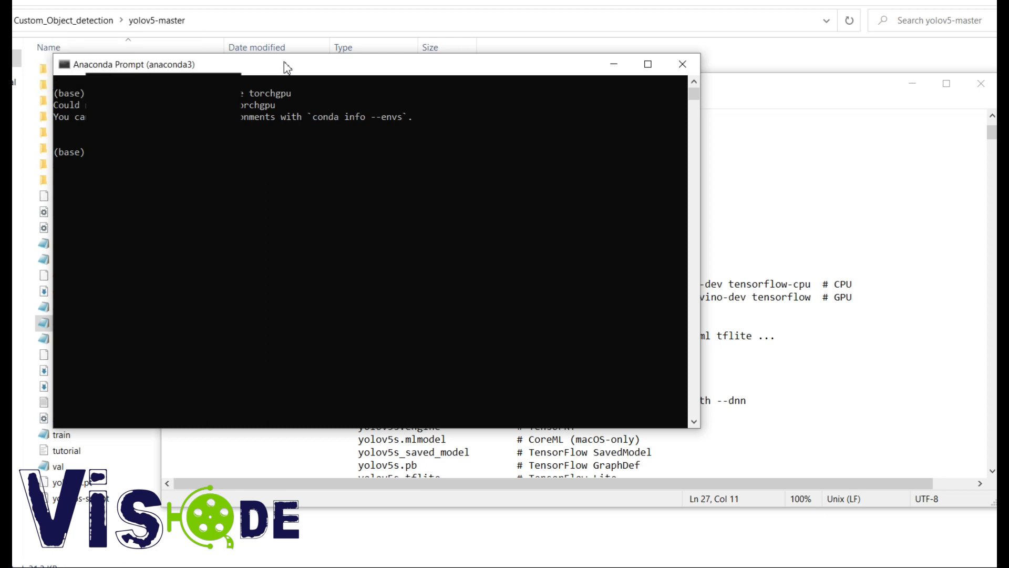
type("torch-")
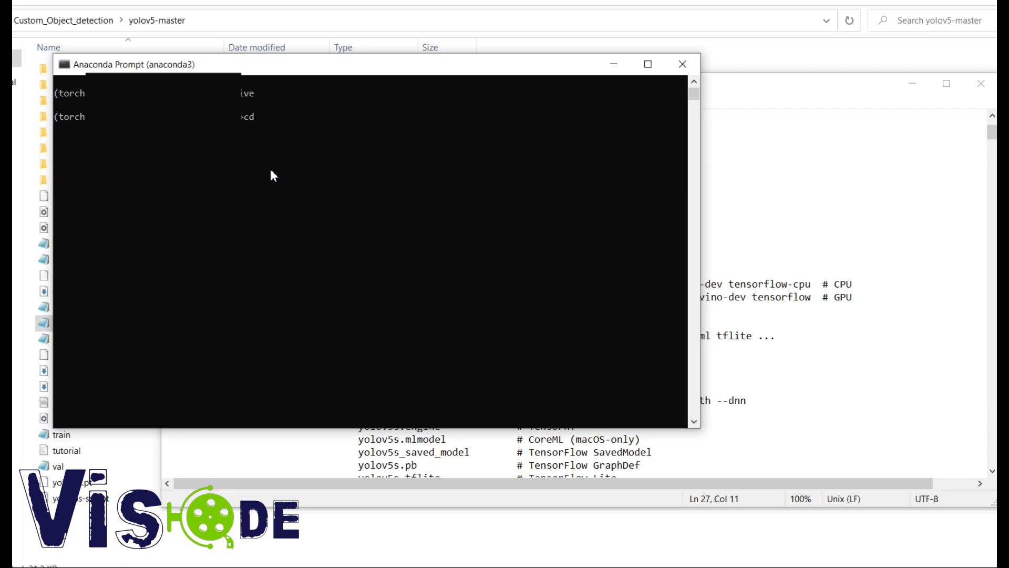
type("cd c")
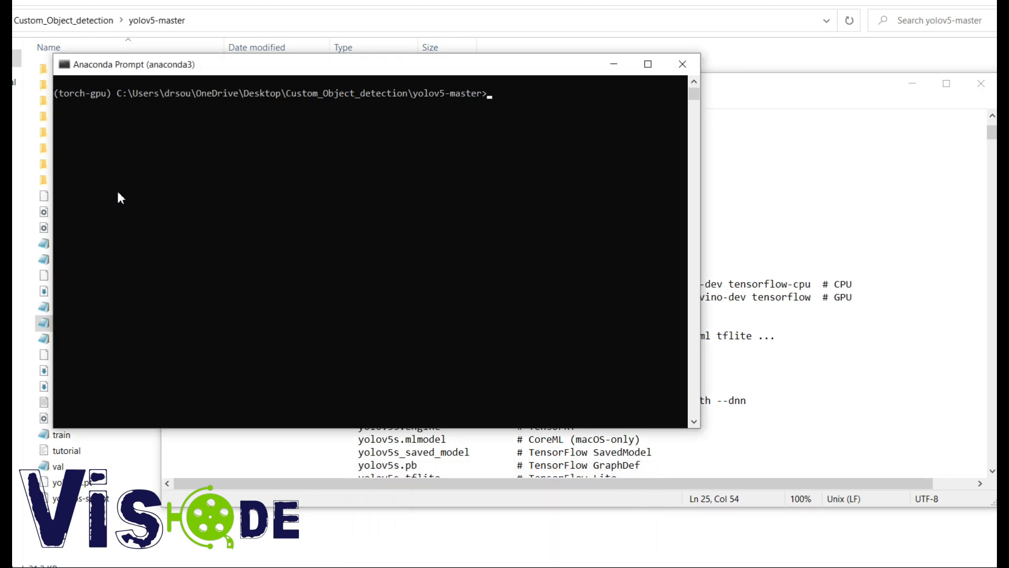
Compose python export.py --weights runs/train/exp4/weights/best.pt --include tflite.
type("python export.py --weights yolov5s.pt --include")
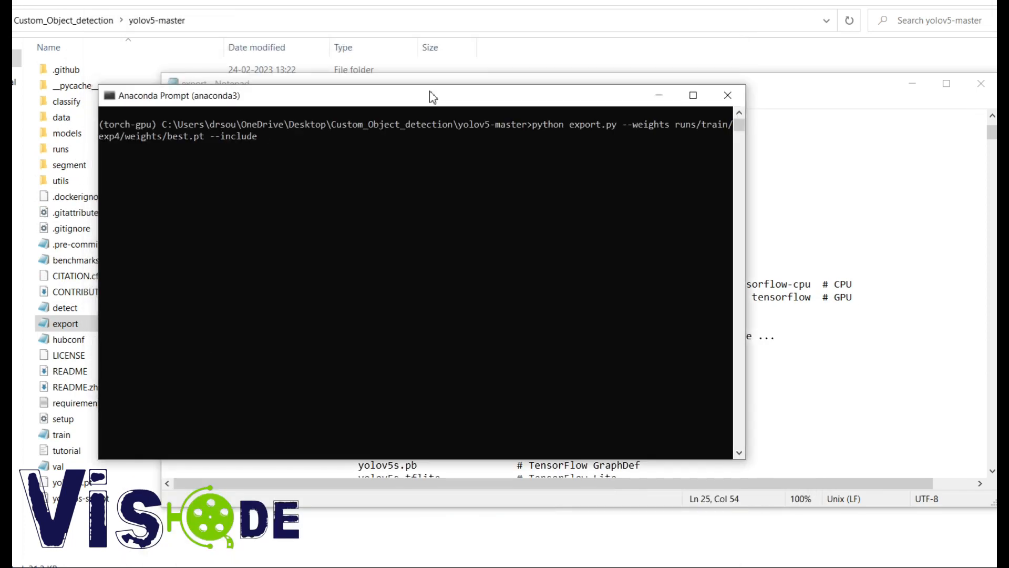
type("tflite")
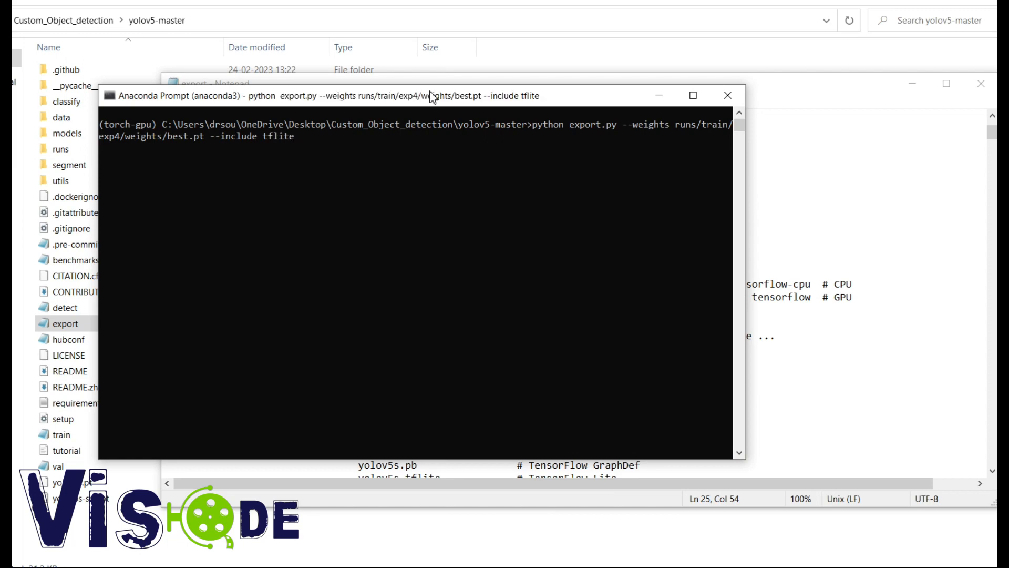
Run the export, following the log through the SavedModel save and TFLite conversion.
key("enter")
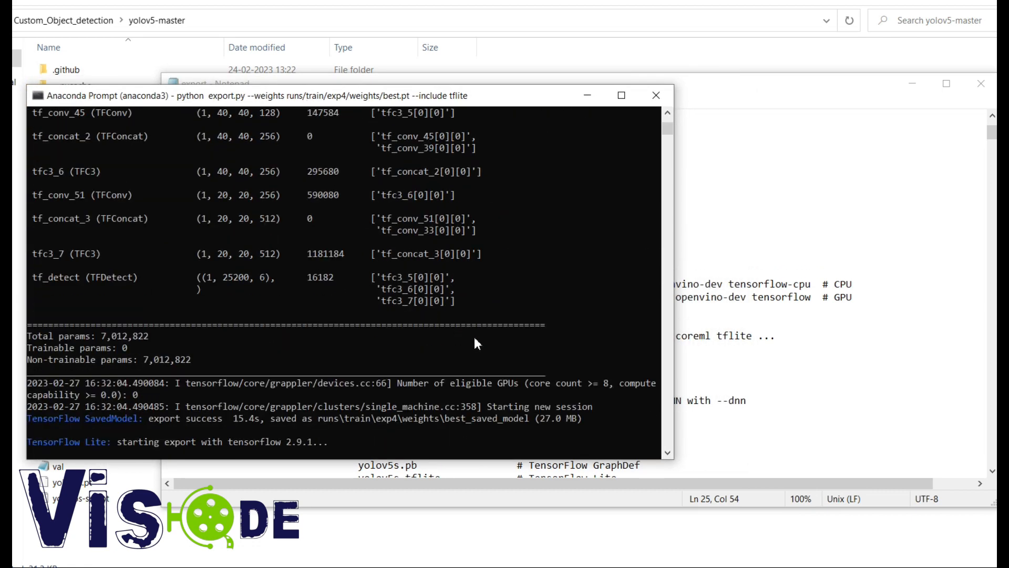
left_click(667, 453)
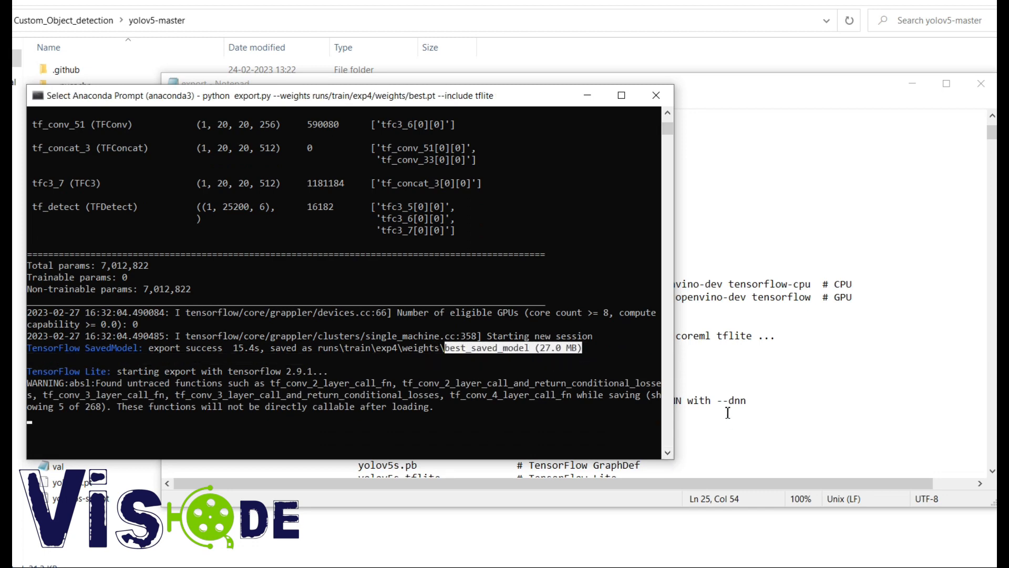
scroll("down", 3)
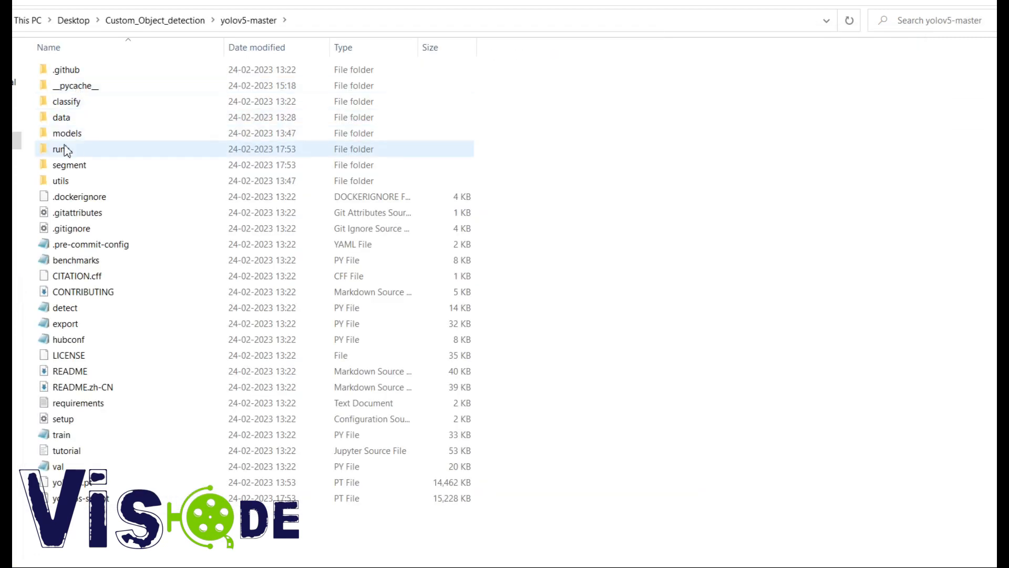
Confirm exp4's weights now hold best-fp16.tflite and the best_saved_model folder.
double_click(59, 148)
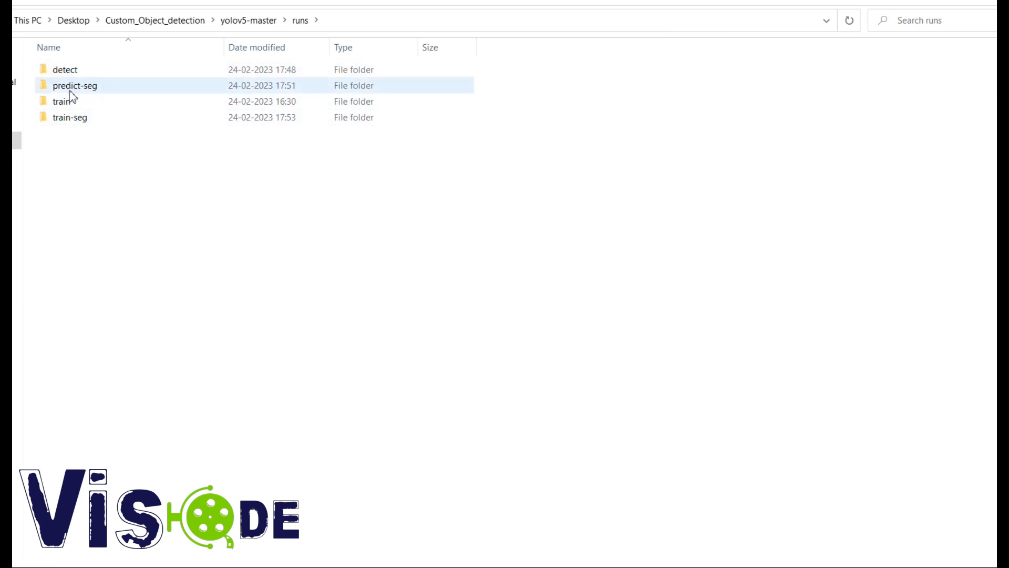
double_click(63, 101)
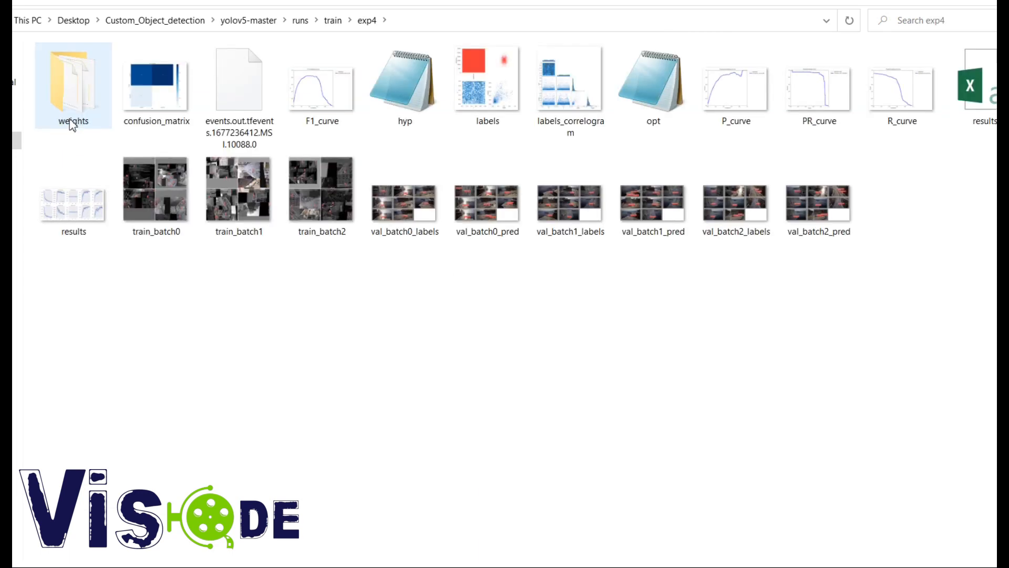
double_click(73, 82)
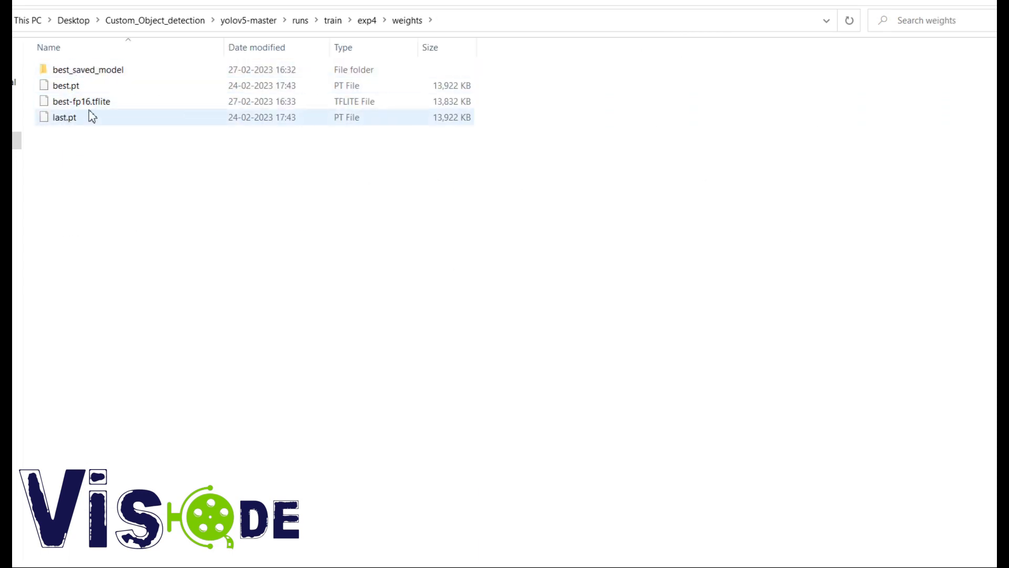
left_click(82, 101)
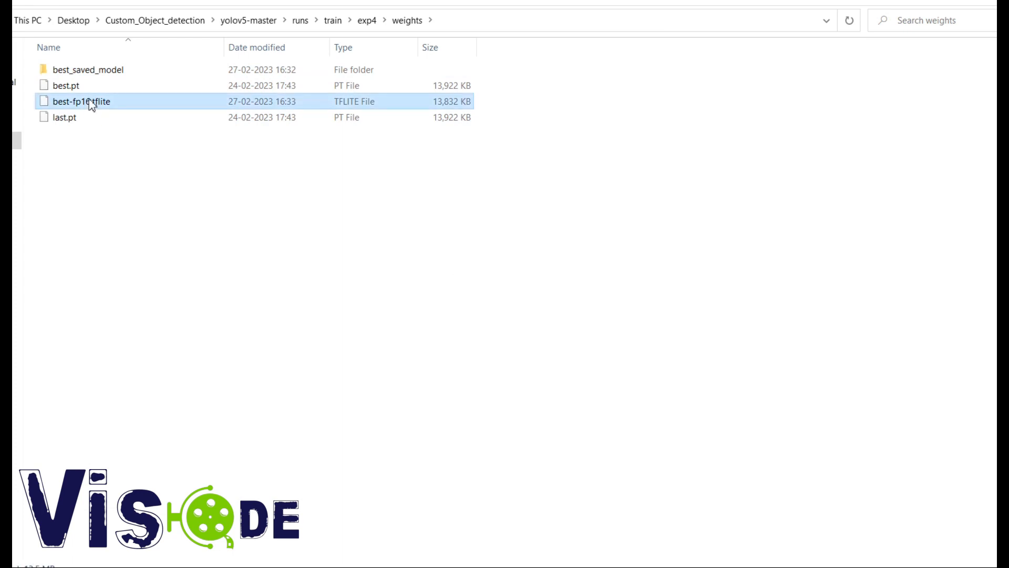
left_click(87, 70)
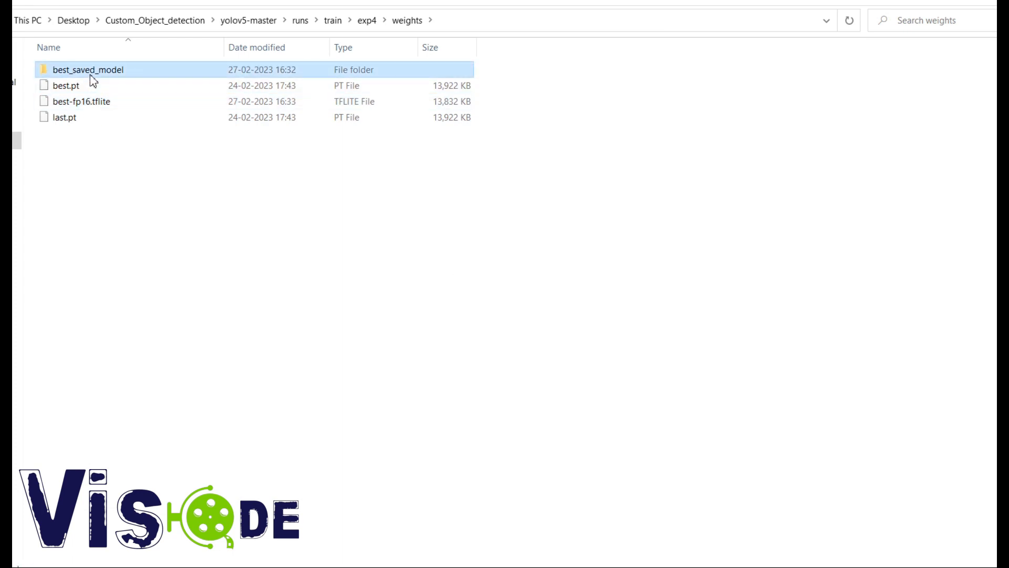
double_click(88, 70)
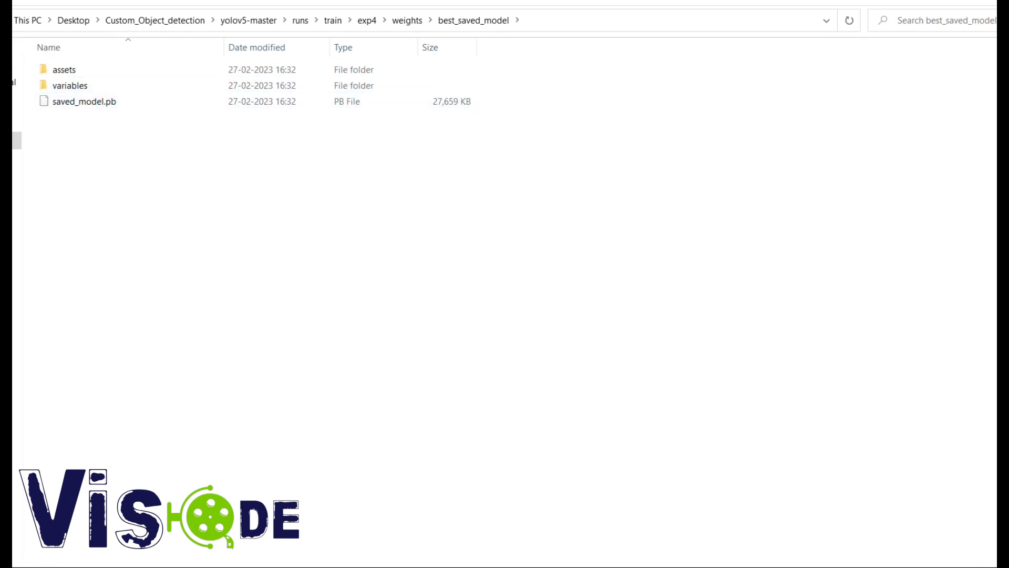
Navigate back up to the runs folder and select detect.
left_click(407, 20)
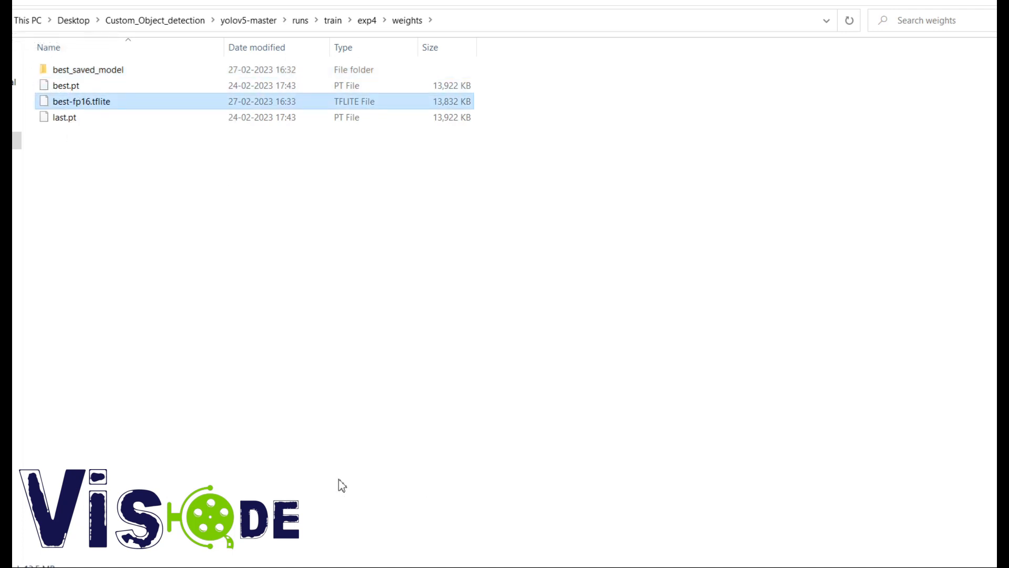
left_click(365, 20)
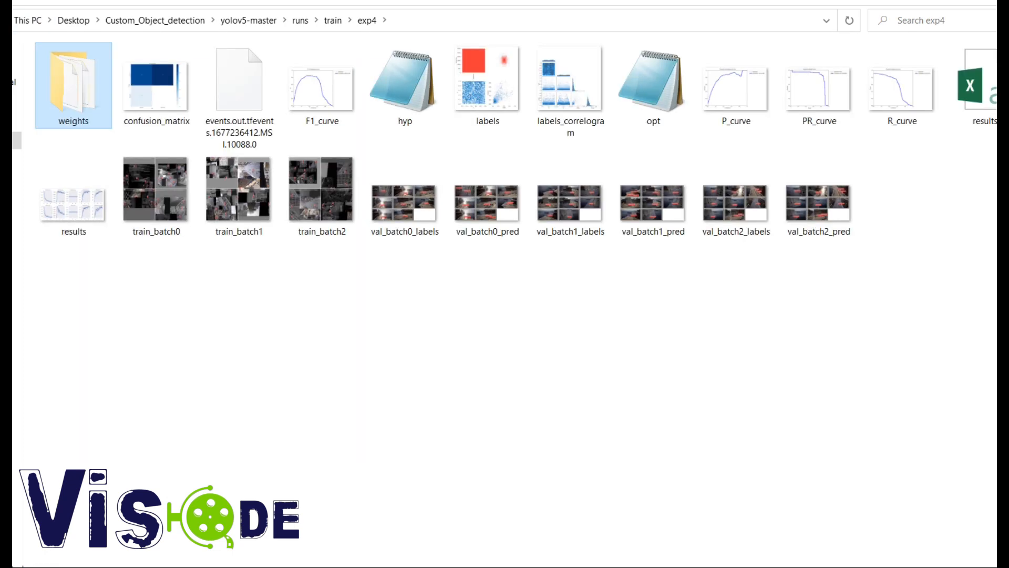
left_click(299, 20)
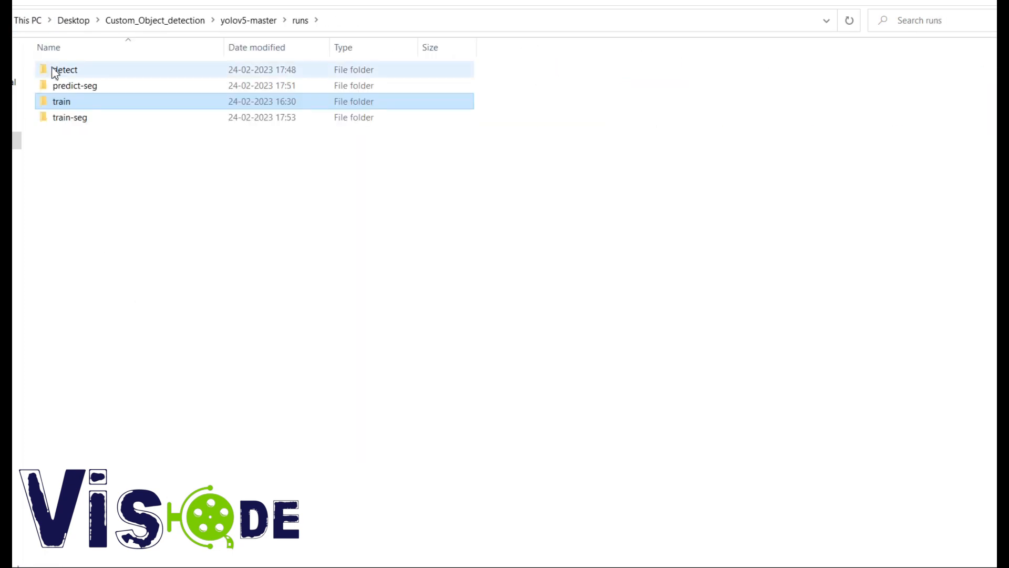
left_click(64, 70)
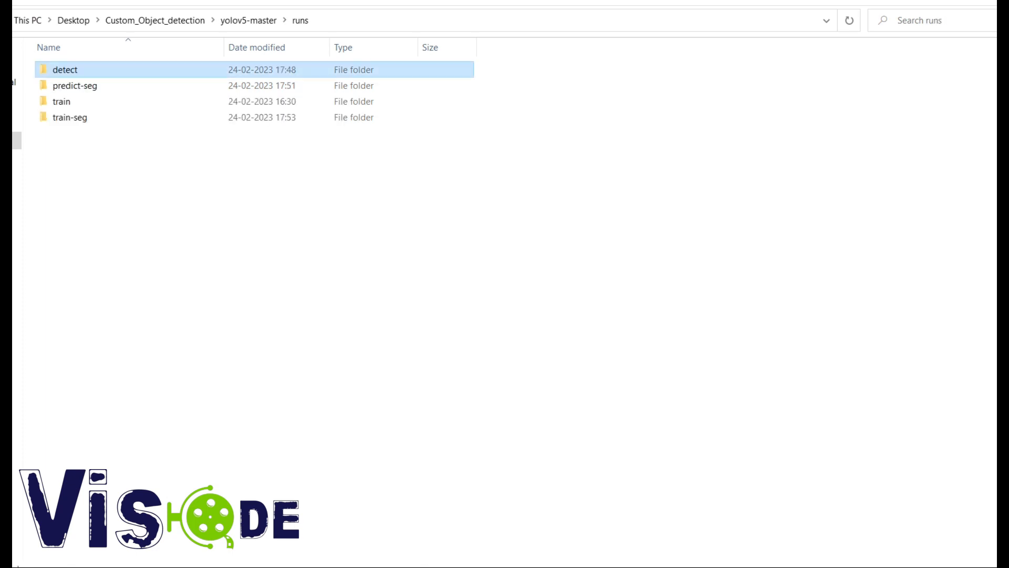
Find the Inference section in export.py and select the 'python detect.py --weights' text.
double_click(63, 323)
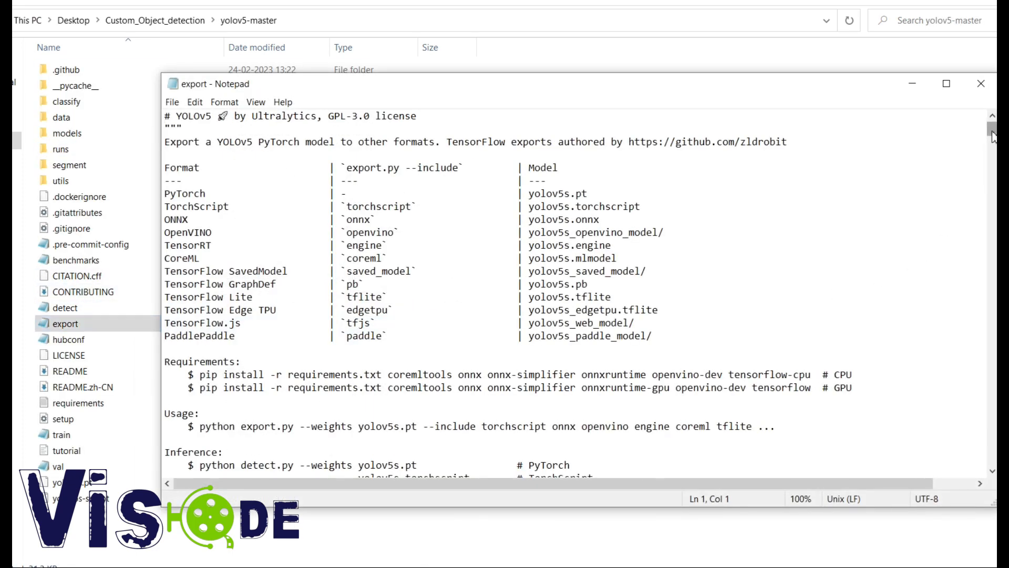
scroll("down", 3)
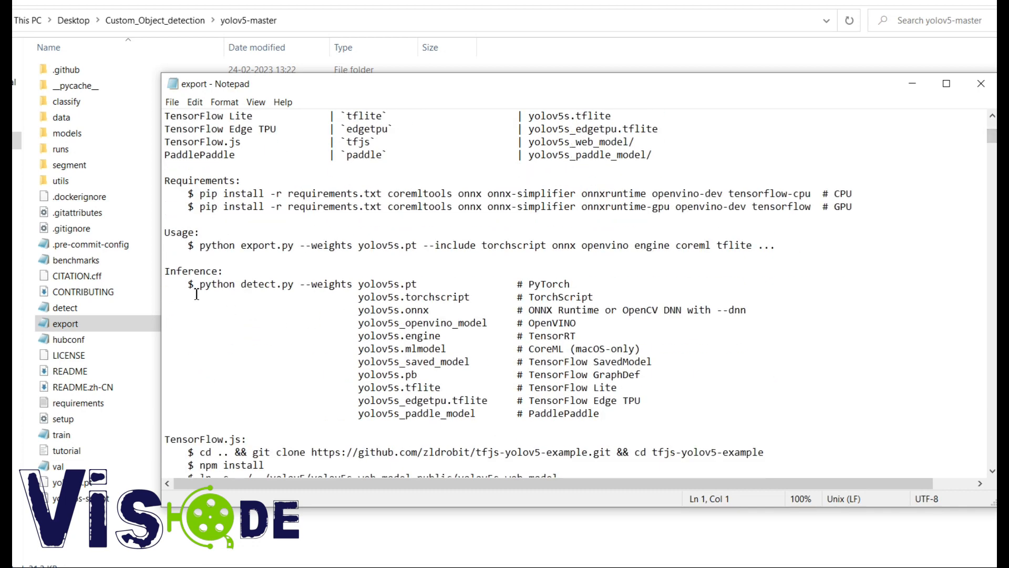
left_click(205, 284)
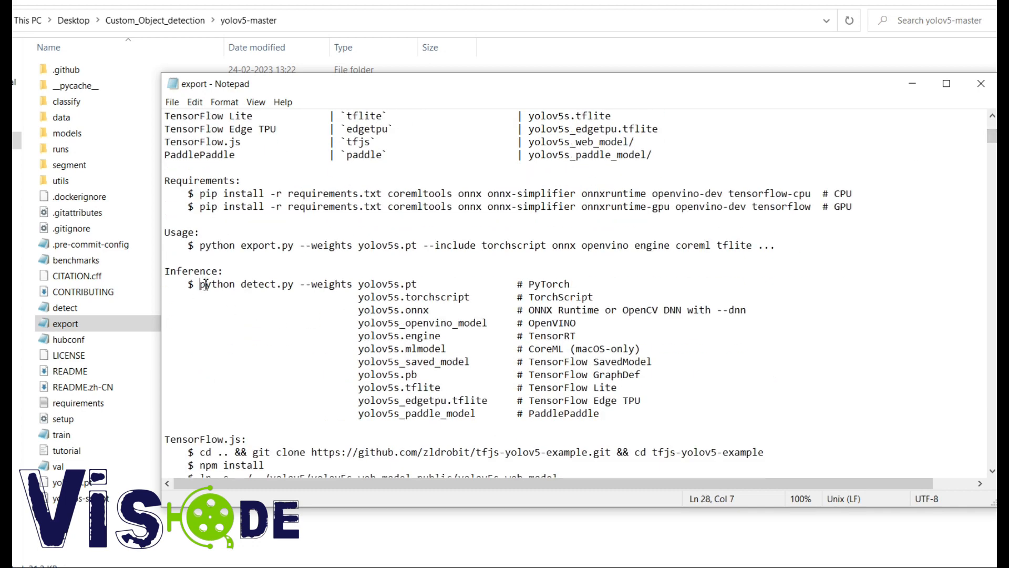
left_click_drag(201, 284, 352, 284)
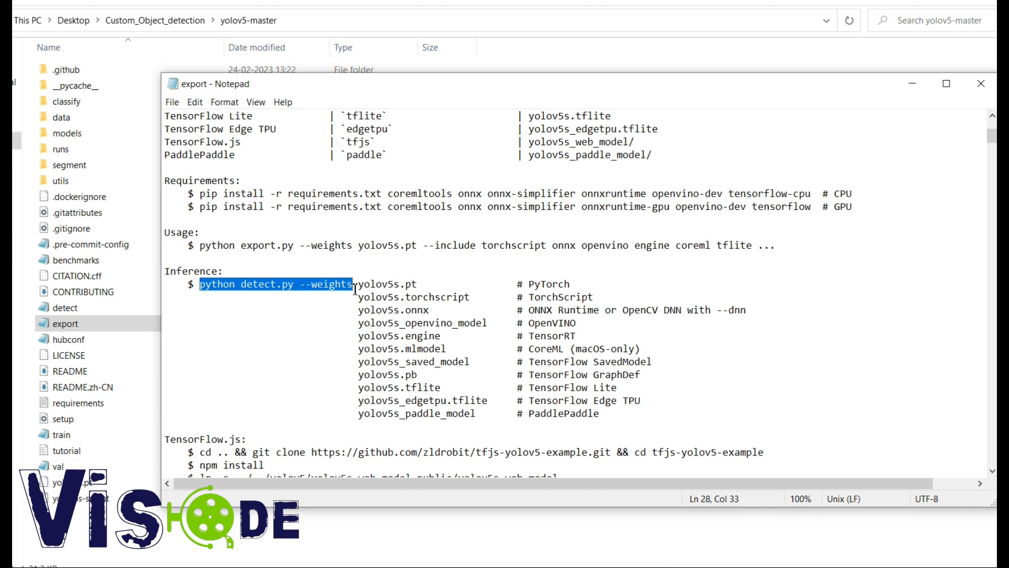
left_click(52, 117)
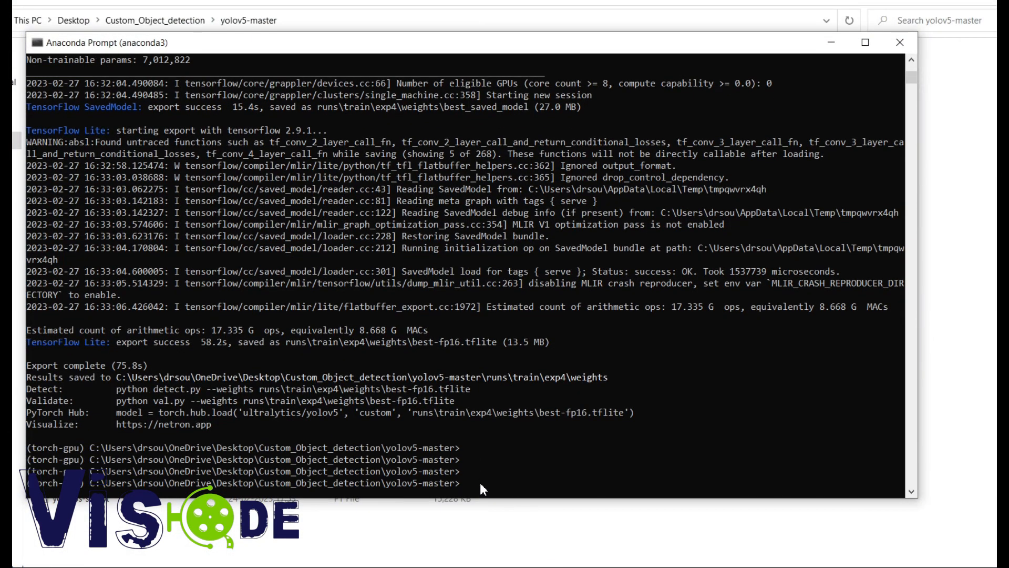
Compose python detect.py --weights runs\train\exp4\weights\best-fp16.tflite.
type("runs\\train\\exp4\\weights\\best-fp16.tflite")
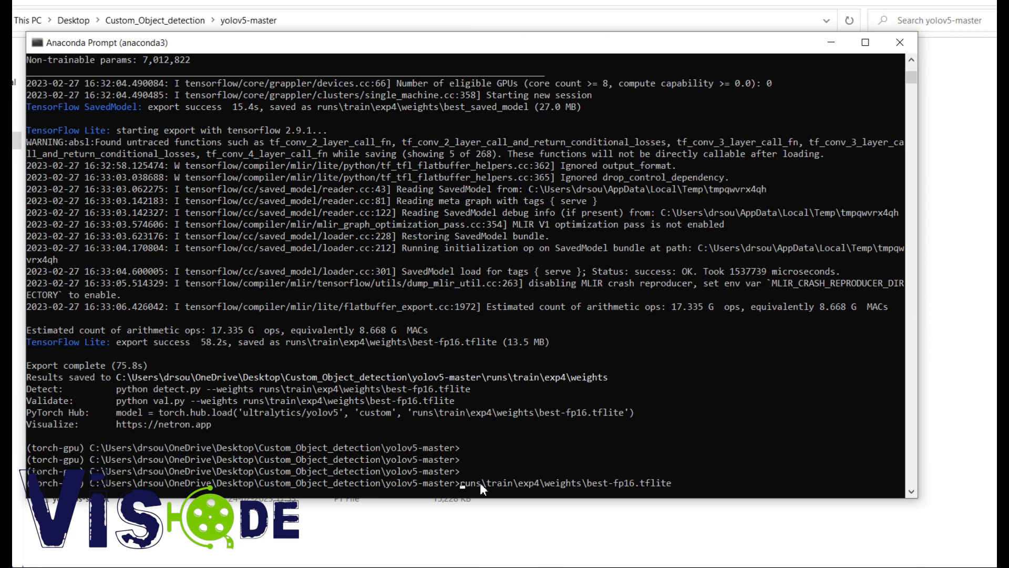
type("python")
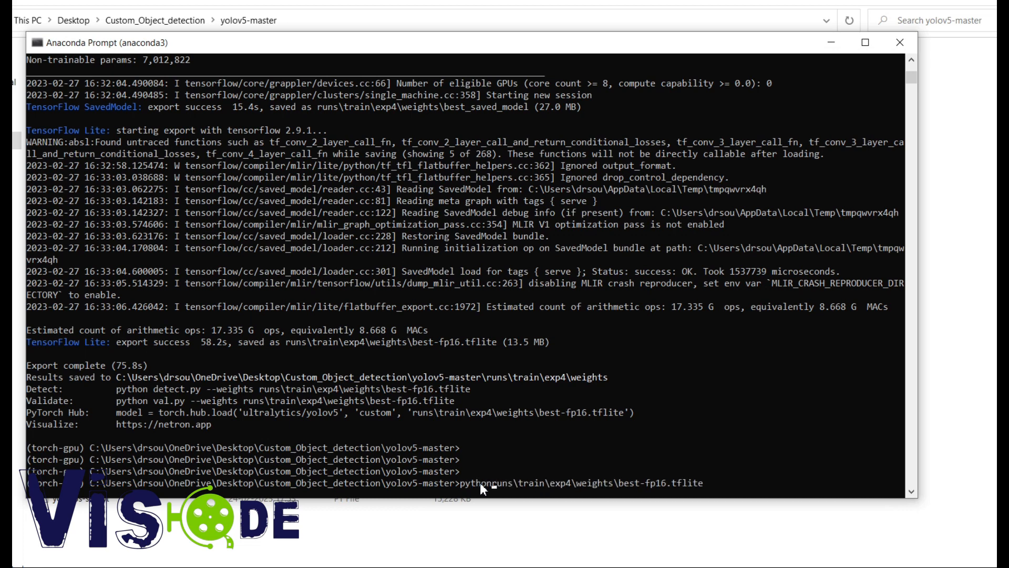
type("detect.py")
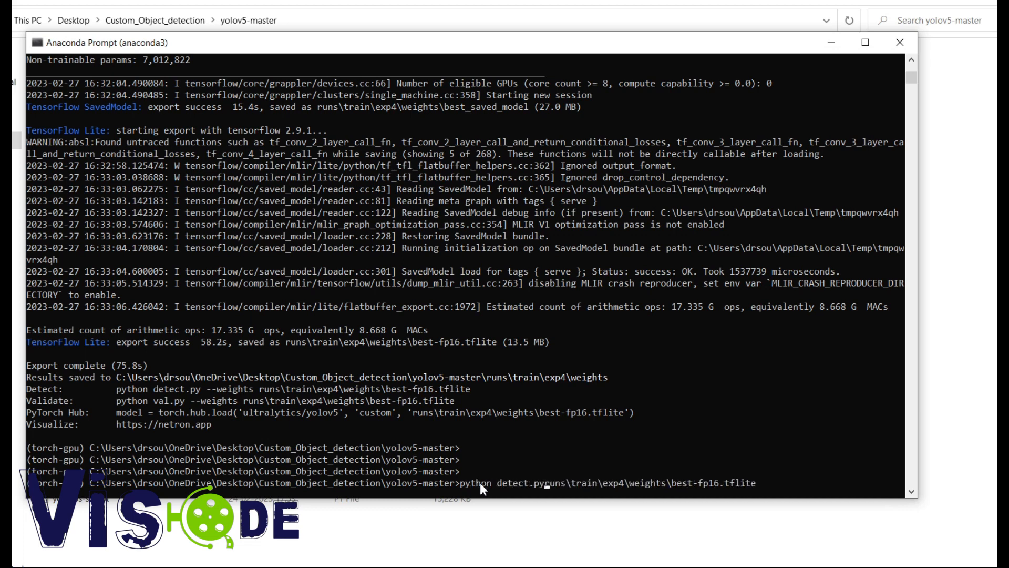
type("\" \"")
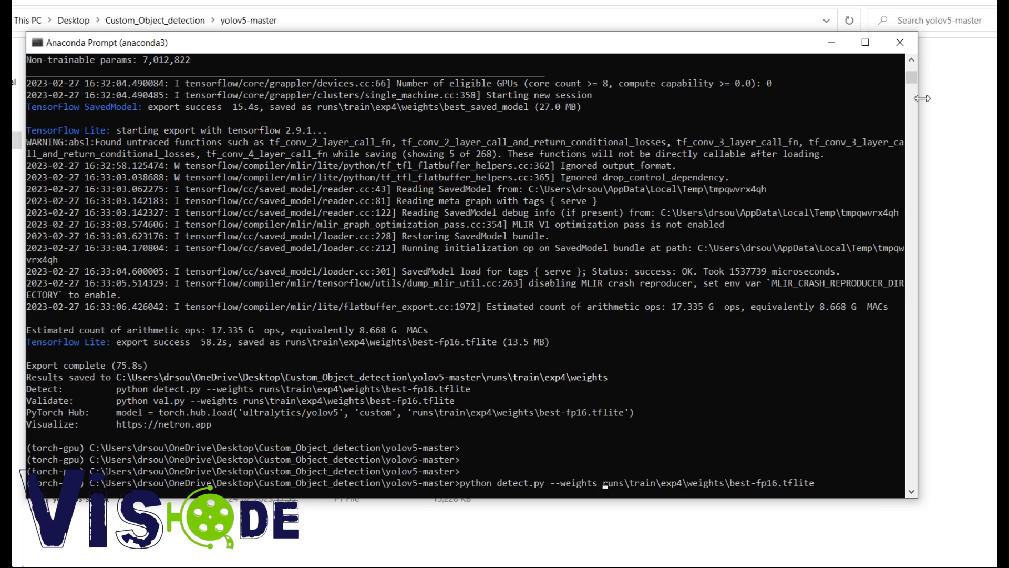
scroll("down", 3)
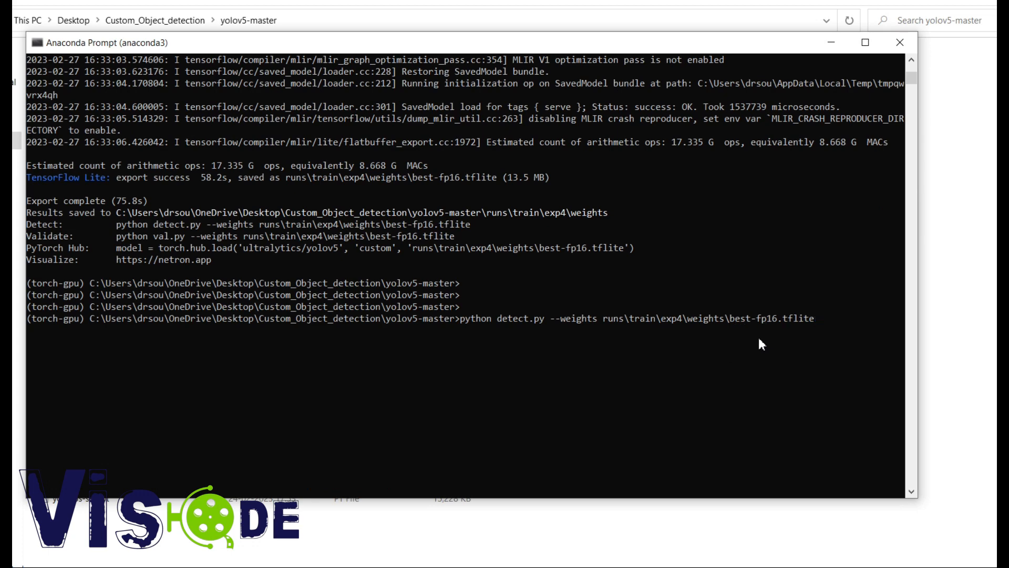
Add --source data/images and run the TFLite detection.
type("--sour")
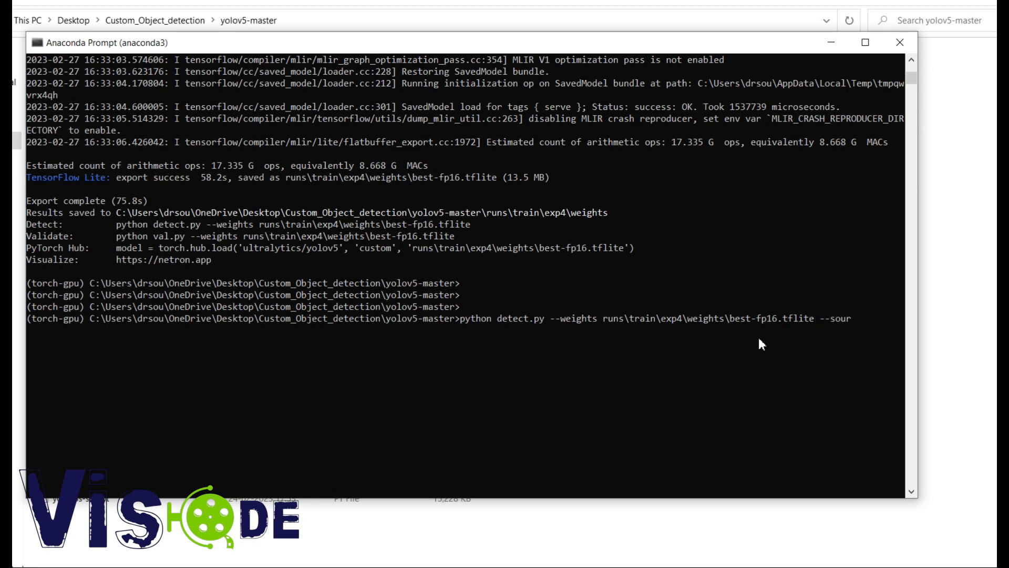
type("ce")
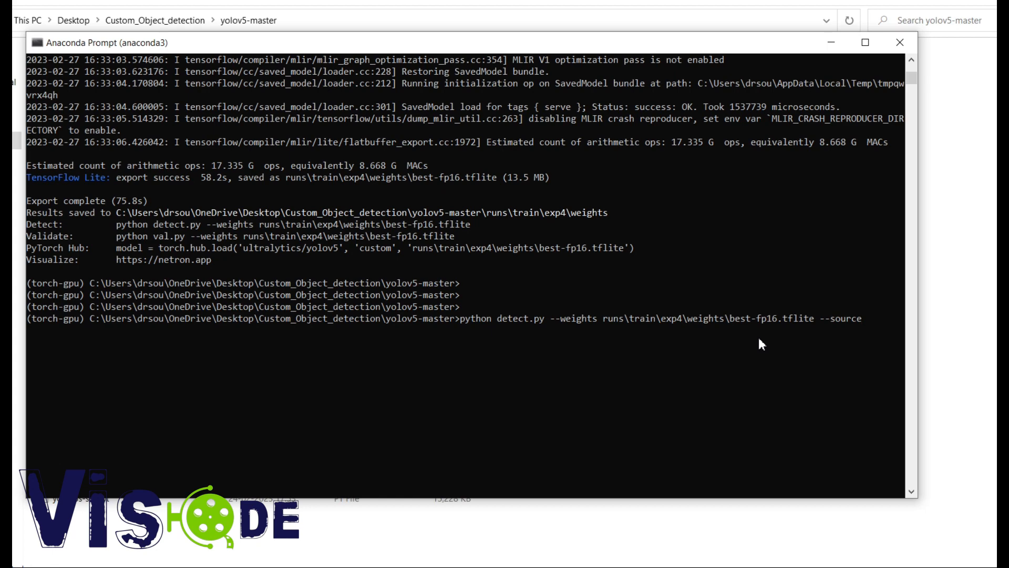
type("d")
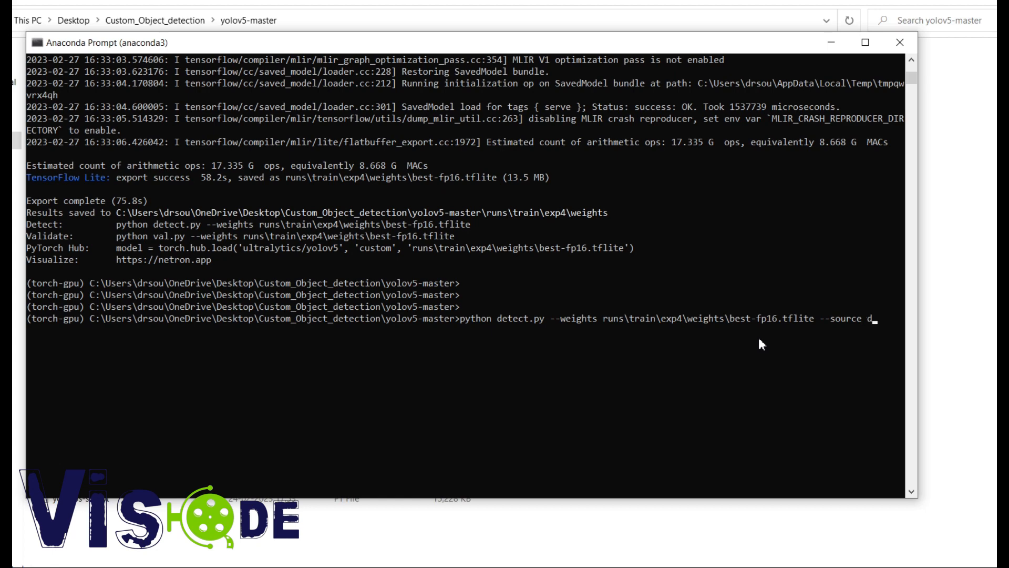
type("ata/")
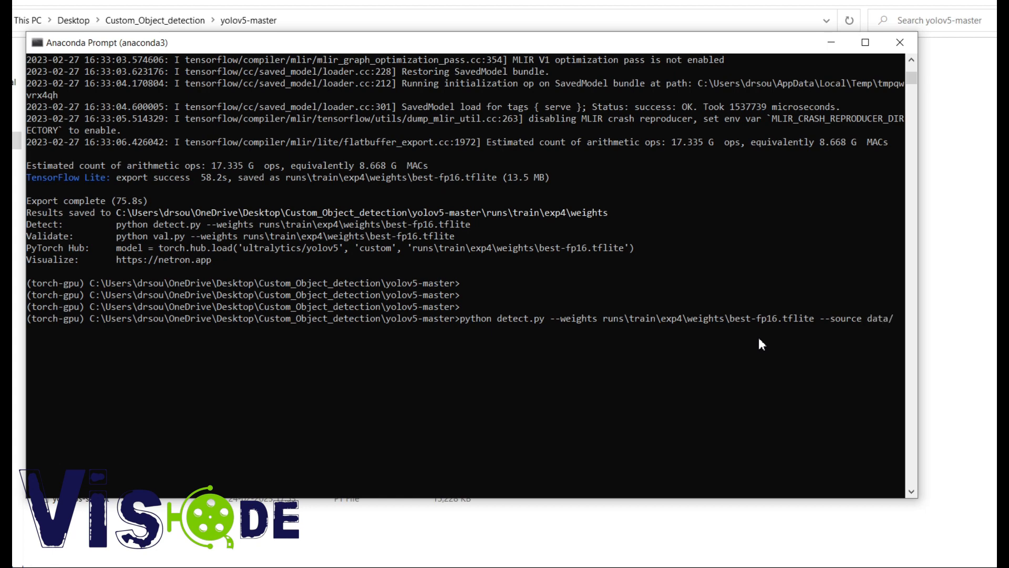
type("images/")
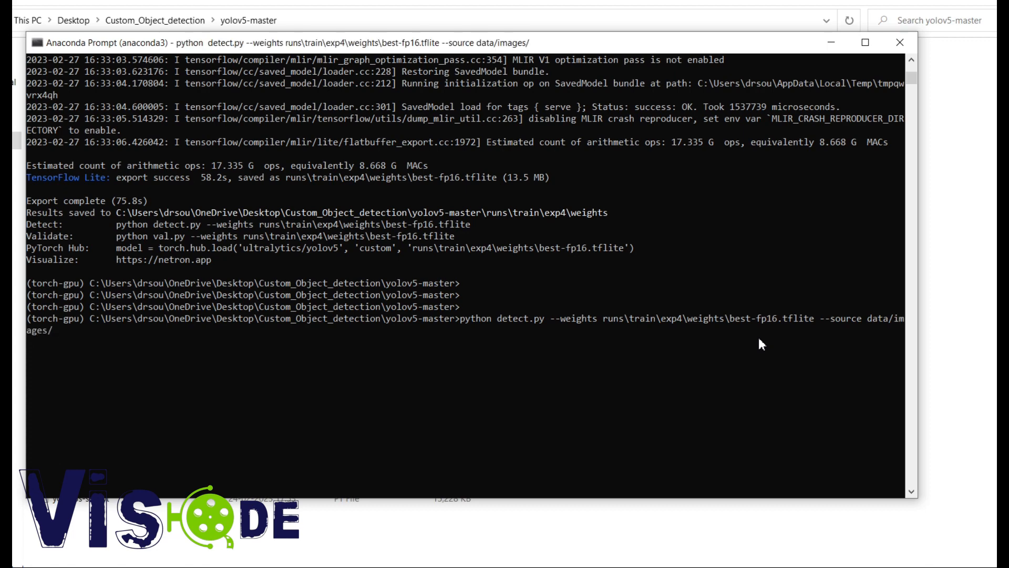
key("enter")
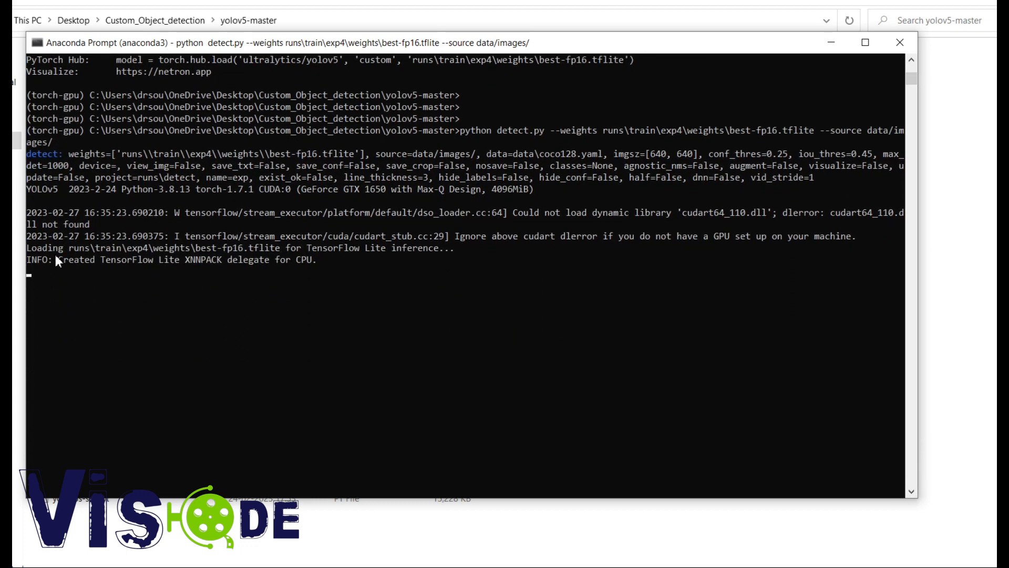
Select a line of the detect.py settings output while the TFLite model loads.
left_click_drag(54, 260, 319, 260)
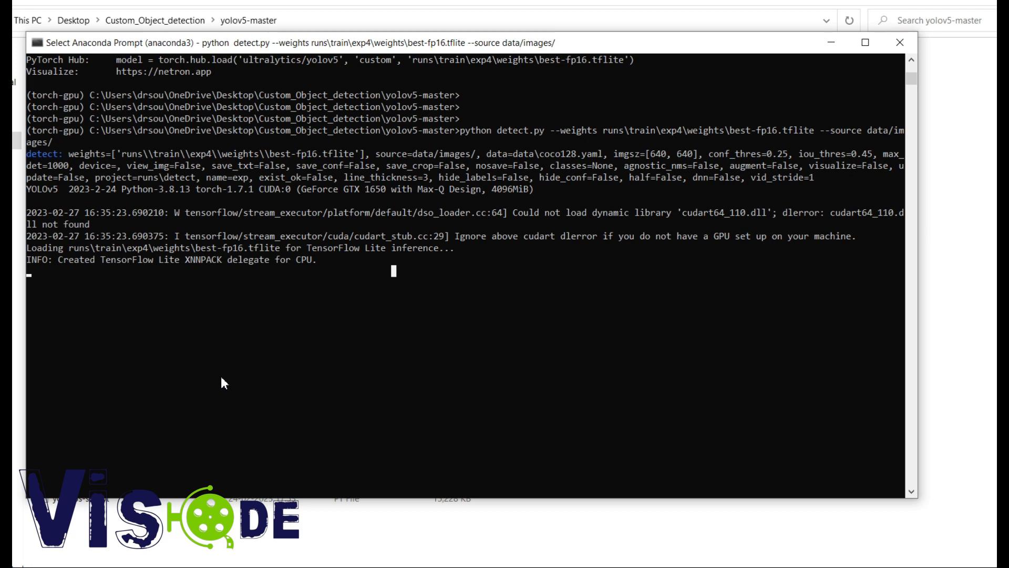
mouse_move(358, 342)
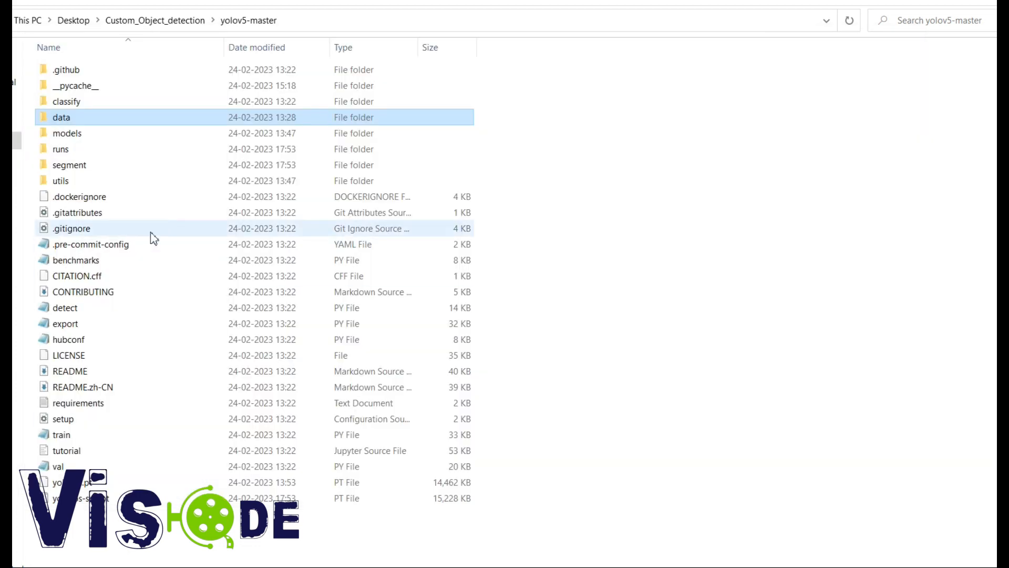
View an exp3 result image under runs/detect showing cars boxed as person, then return to the data folder.
double_click(61, 148)
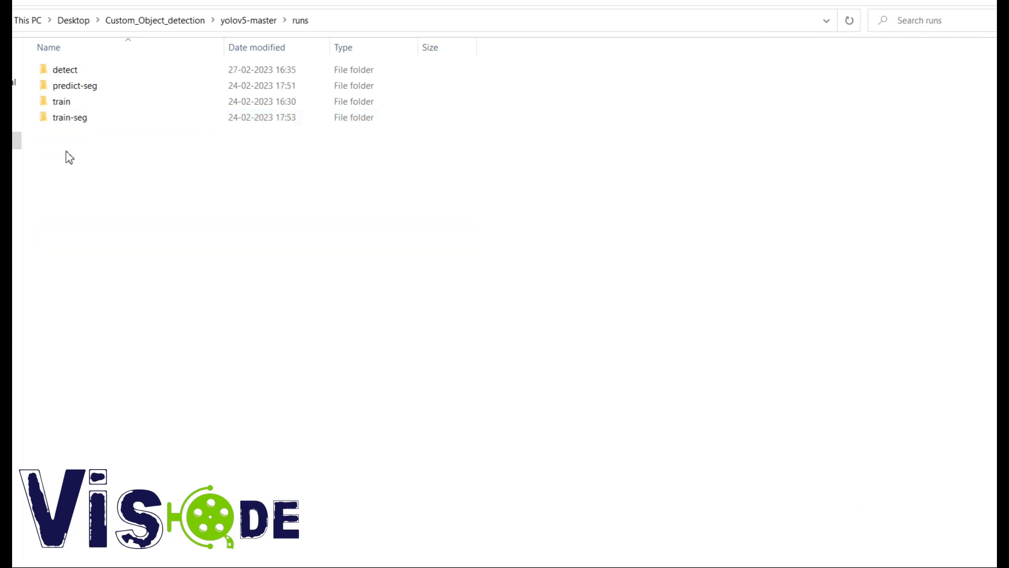
double_click(64, 70)
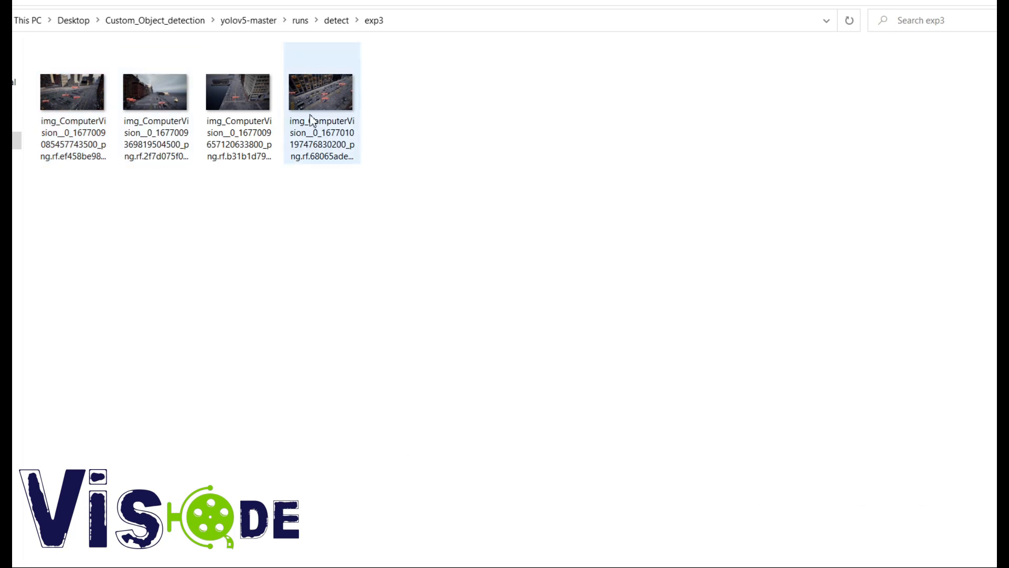
double_click(321, 90)
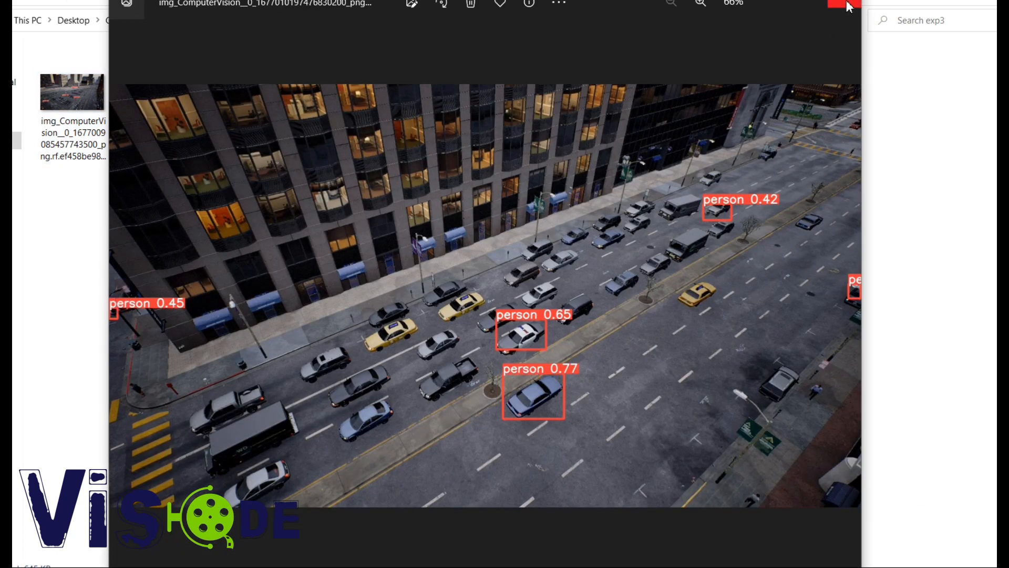
left_click(849, 4)
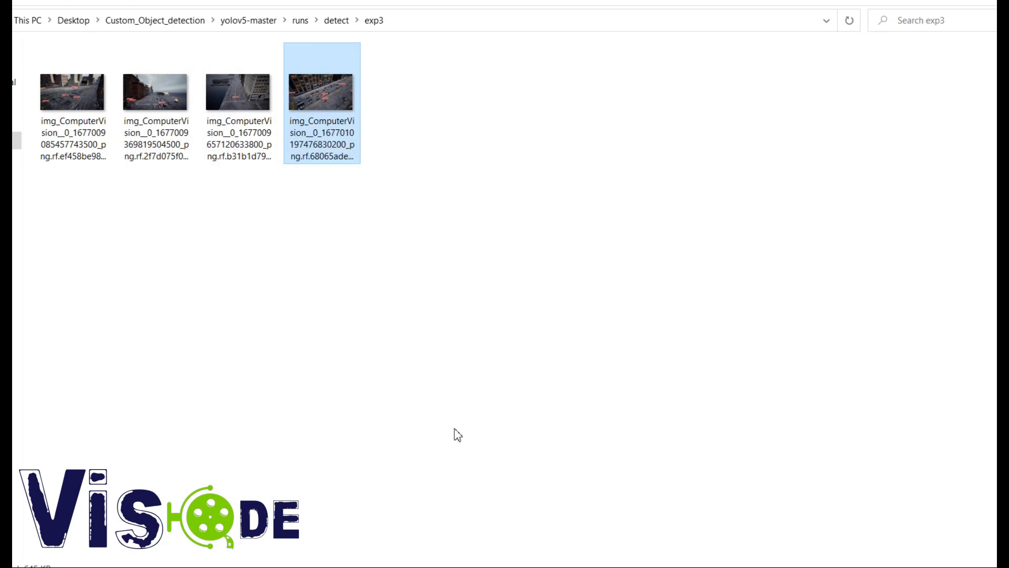
left_click(251, 20)
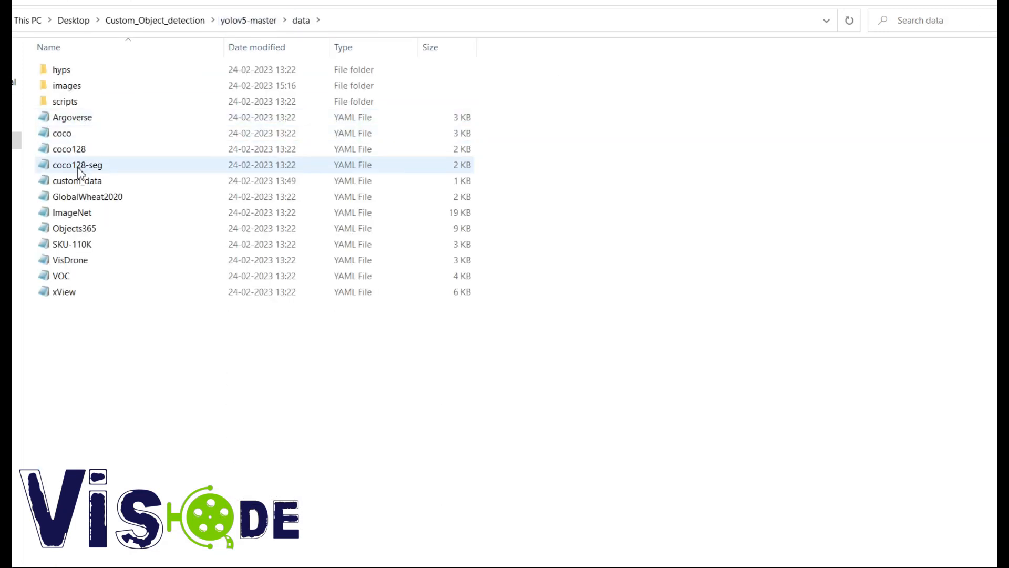
Switch to the second prompt window and abandon a half-typed detect.py command with a misspelled --dara flag.
left_click(69, 260)
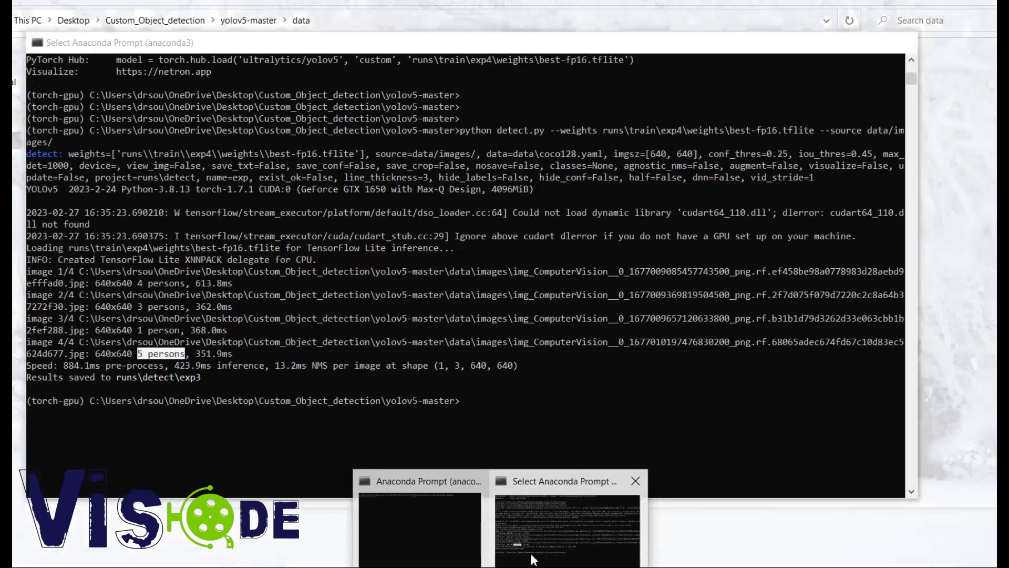
type("c")
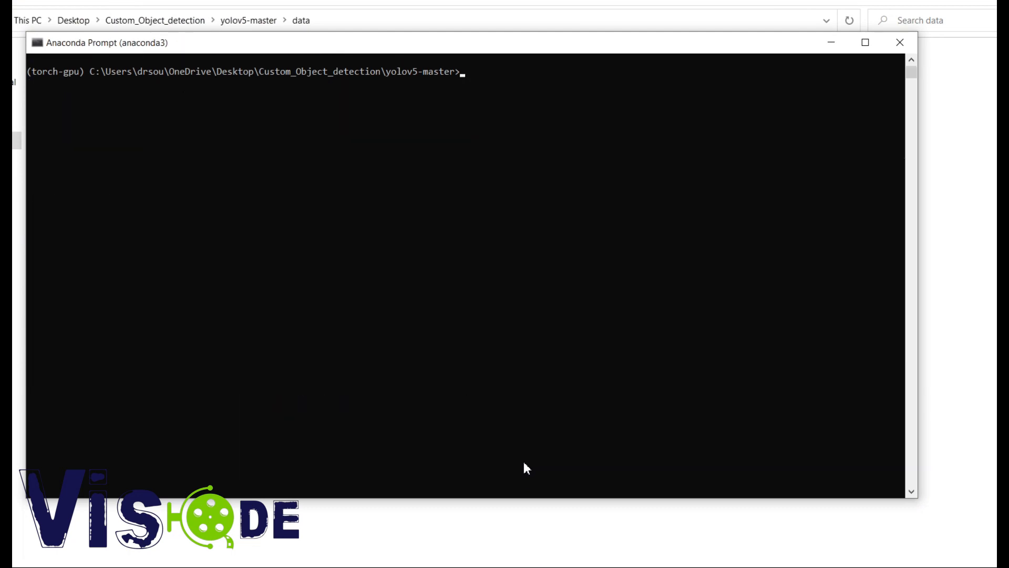
type("python detect.py --weights runs\\train\\exp4\\weights\\best-fp16.tflite --source data/images/ --devi")
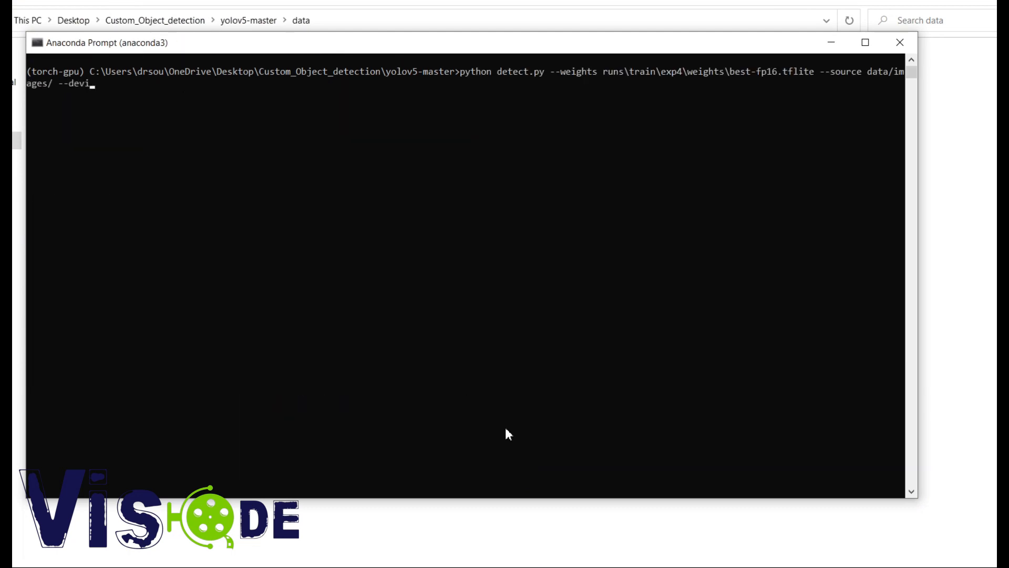
type("ce 0 --dara")
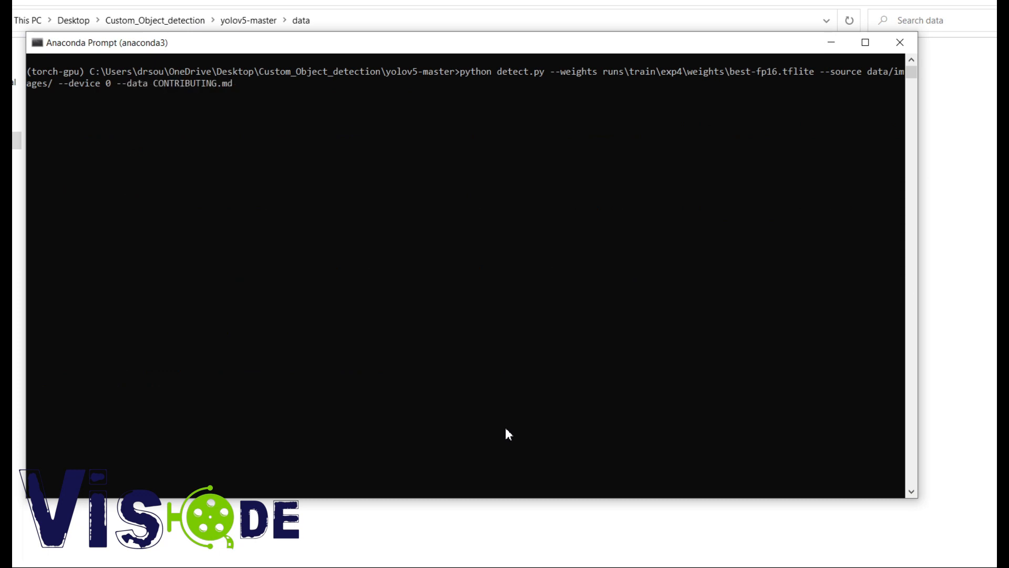
key("Backspace")
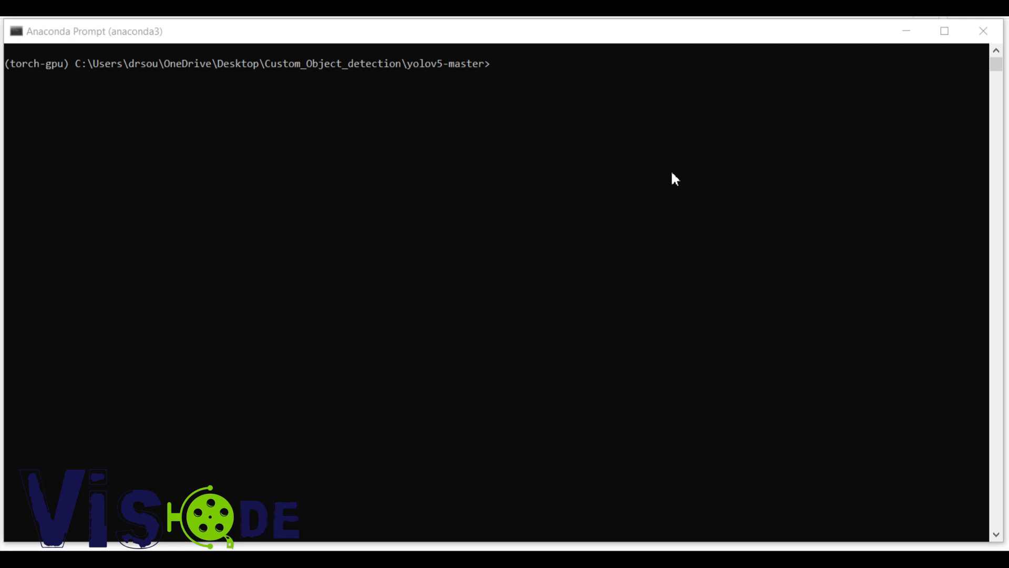
Clear the console and run detect.py with best-fp16.tflite on data/images, device 0 and --data data/custom_data.yaml, highlighting the policecars label.
type("cls")
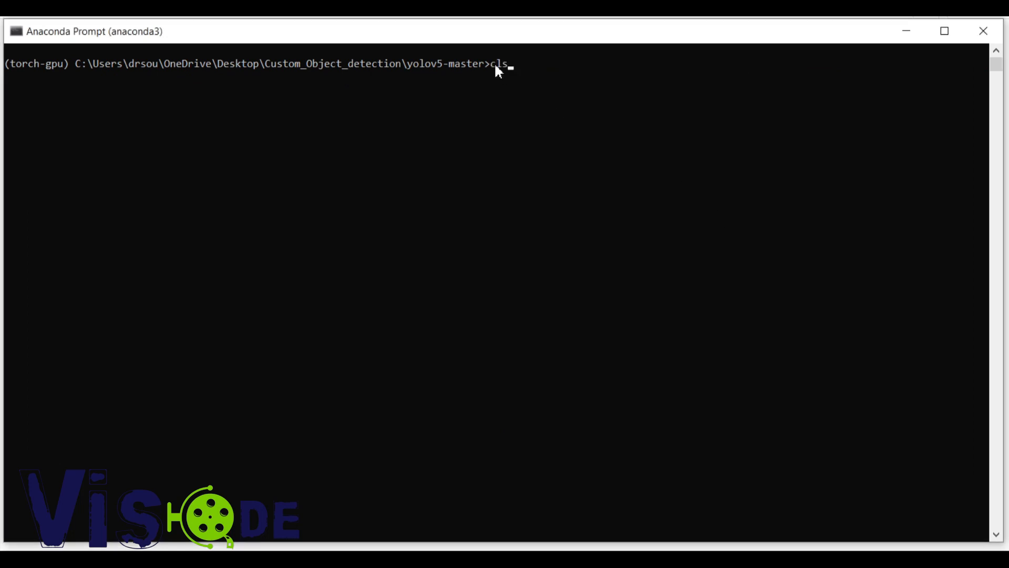
type("python detect.py --weights runs\\train\\exp4\\weights\\best-fp16.tflite --source data/images/ --device 0 --")
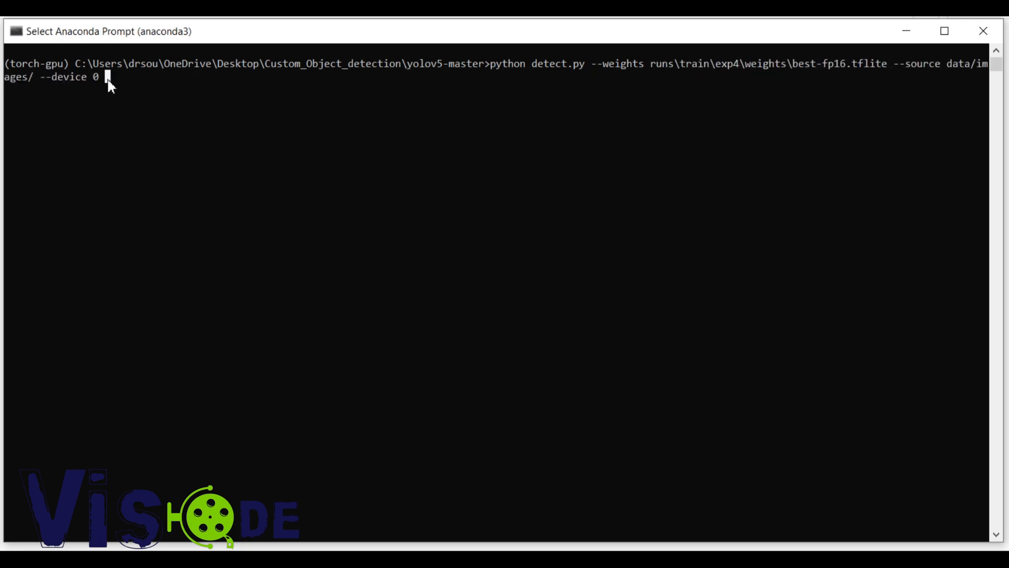
type("--data data/c")
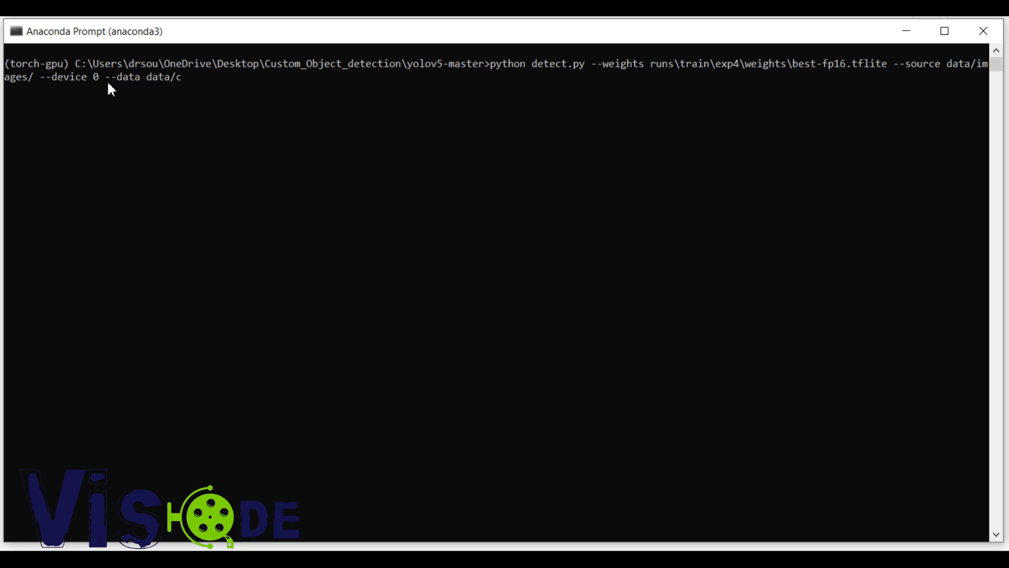
type("ustom_d")
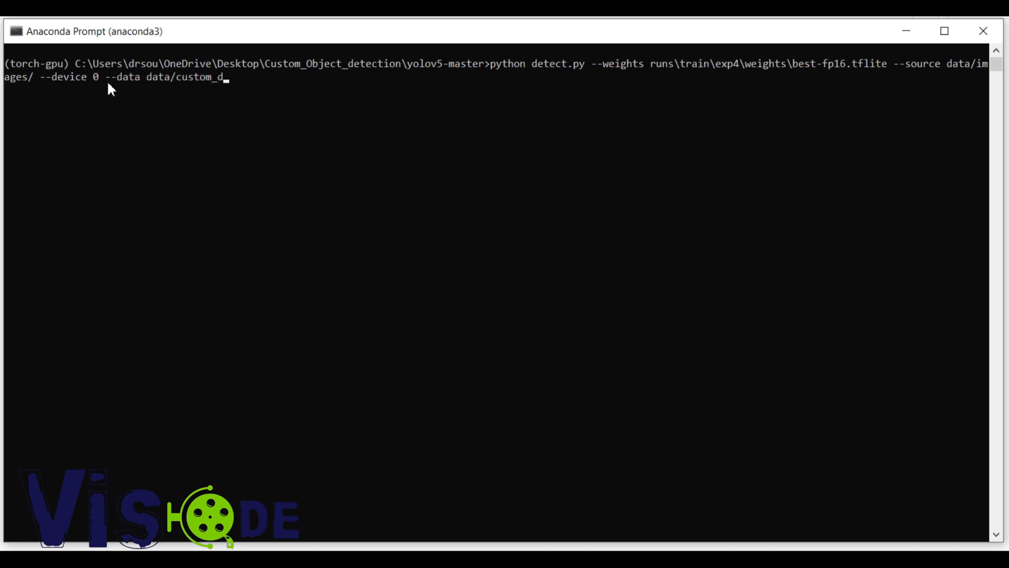
type("ata.yaml")
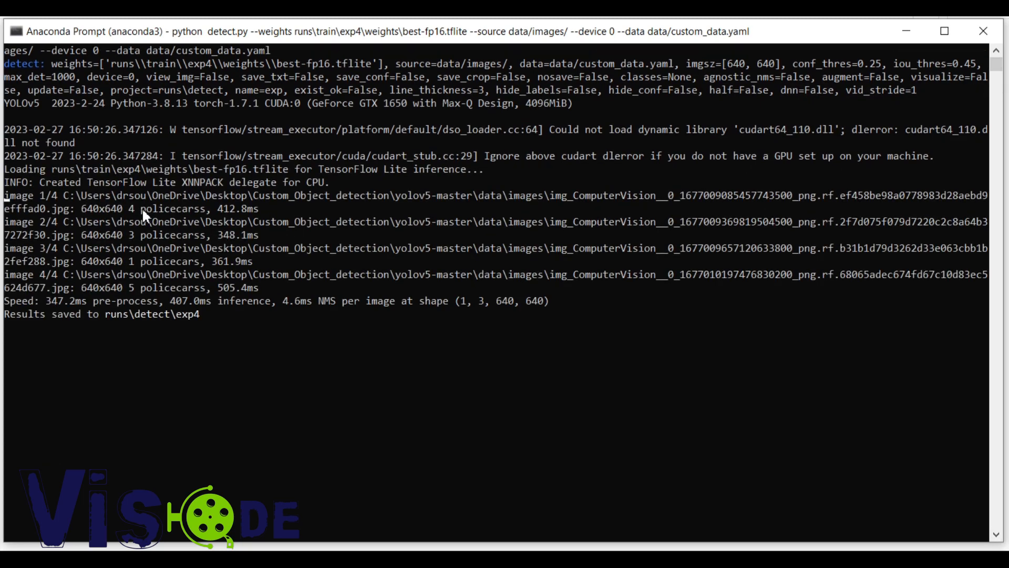
double_click(168, 234)
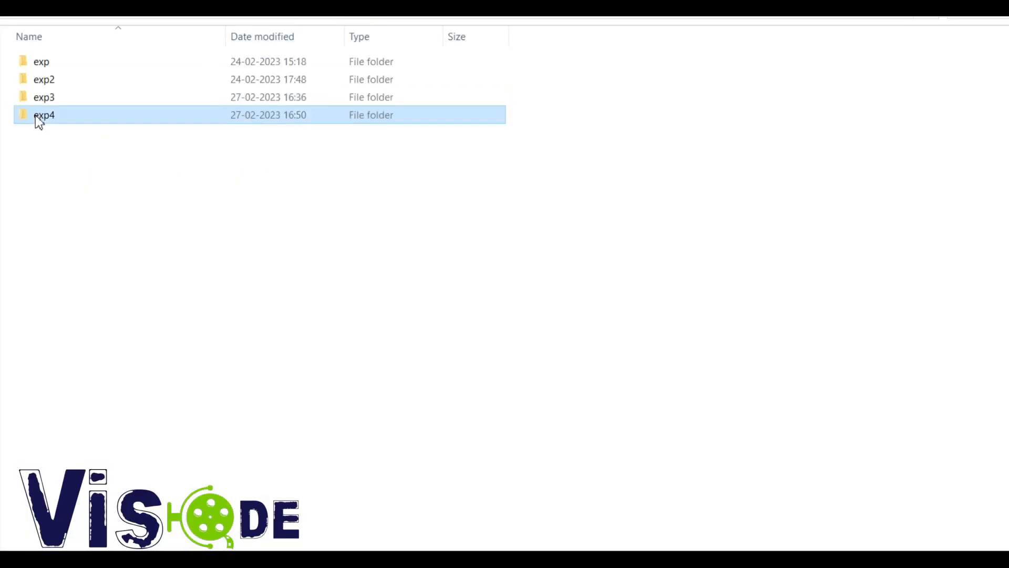
Open runs/detect to reveal the new exp4 results folder alongside exp through exp3.
double_click(45, 115)
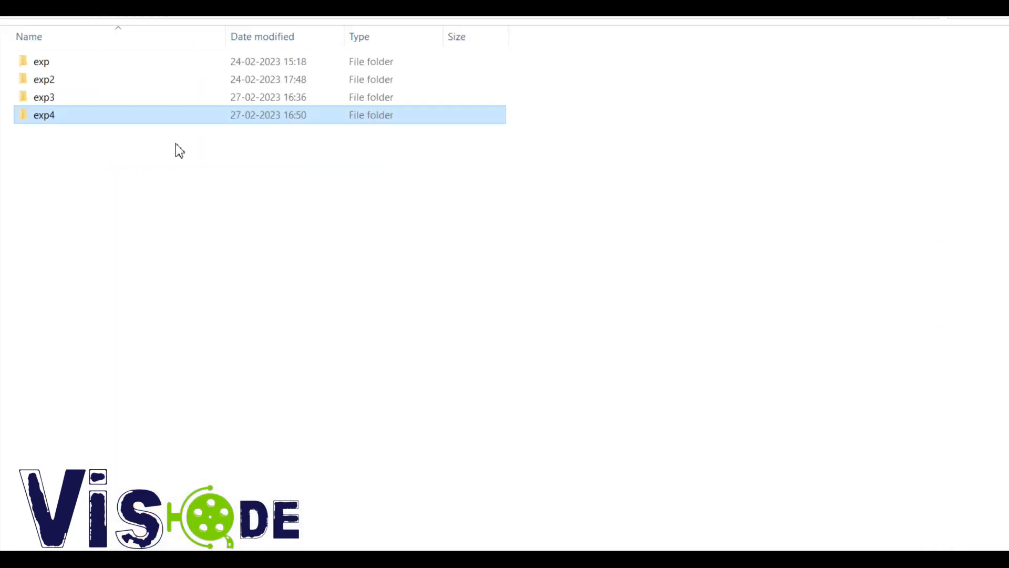
left_click(44, 97)
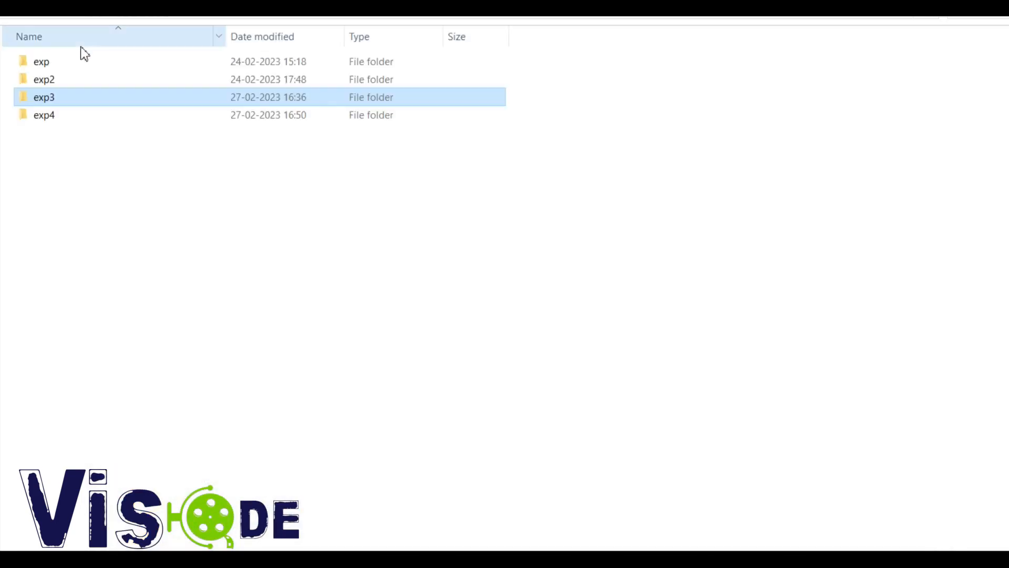